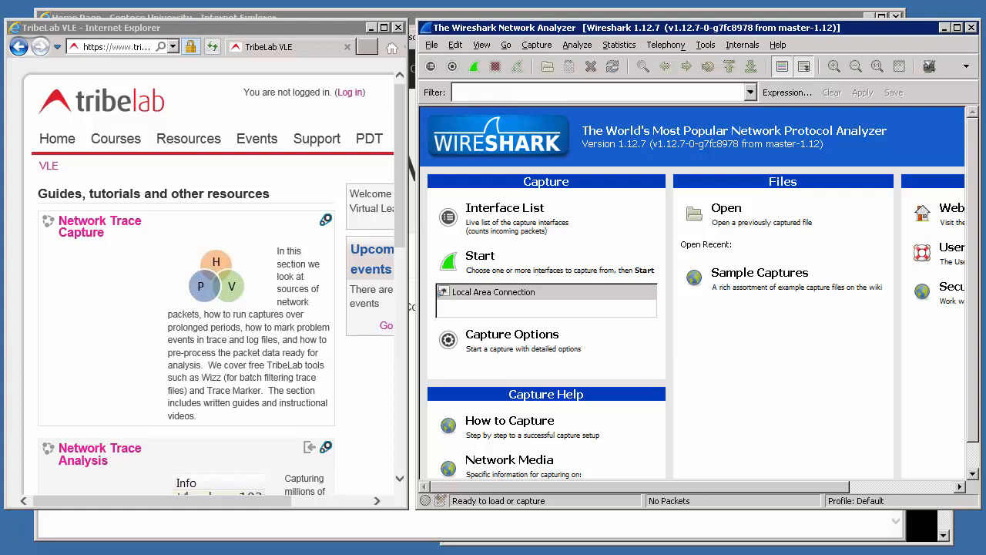
mouse_move(213, 535)
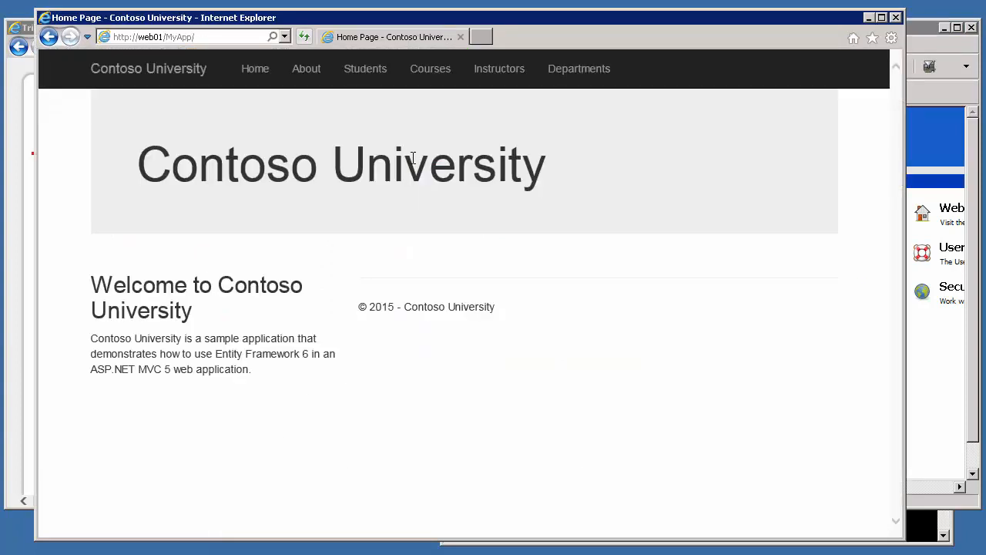
mouse_move(366, 67)
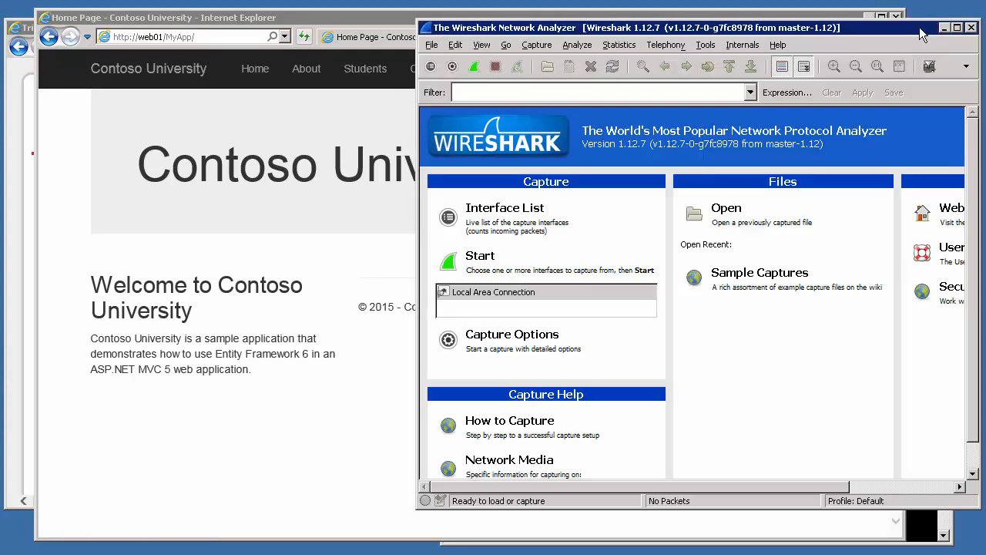
Start capturing on Local Area Connection and load the Contoso University Students and Courses pages
click(453, 66)
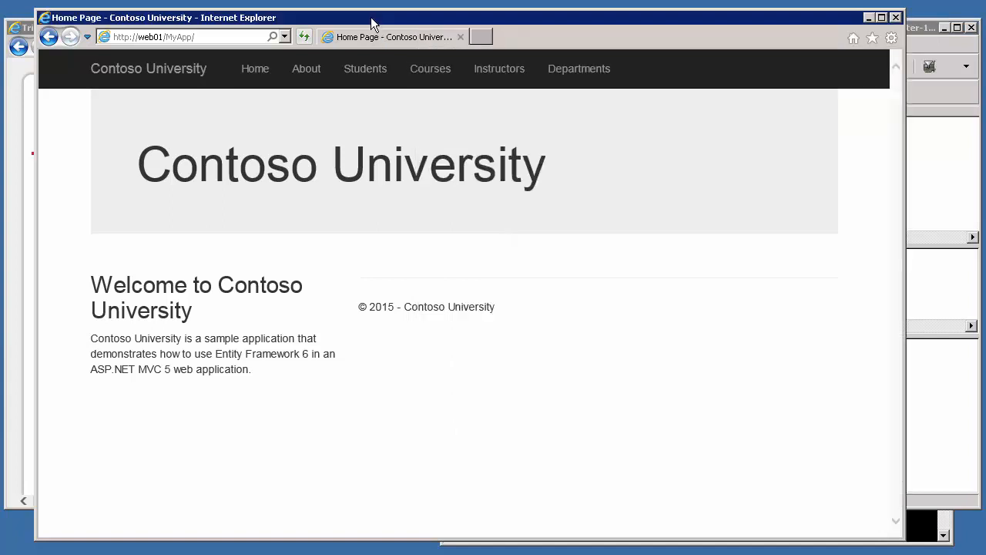
click(366, 68)
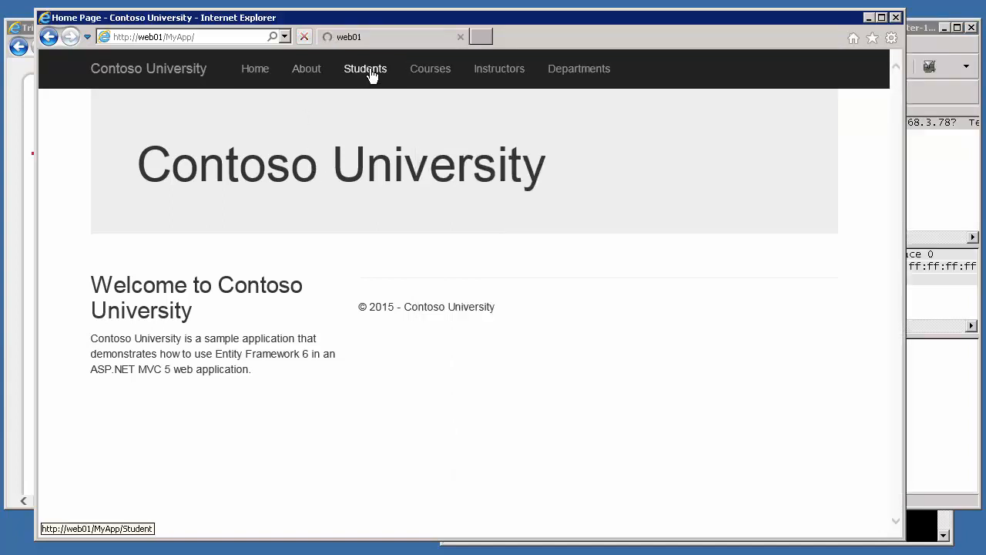
click(430, 68)
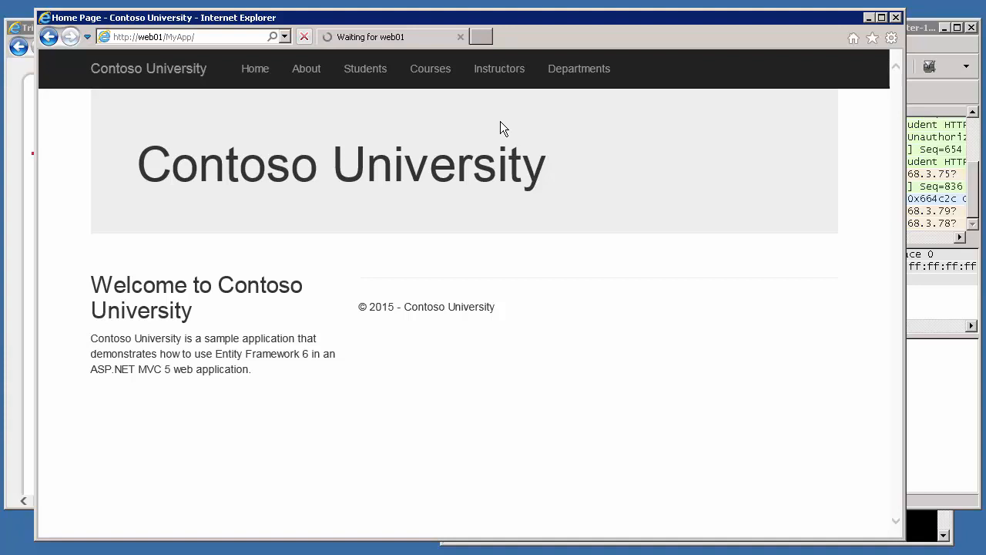
click(365, 68)
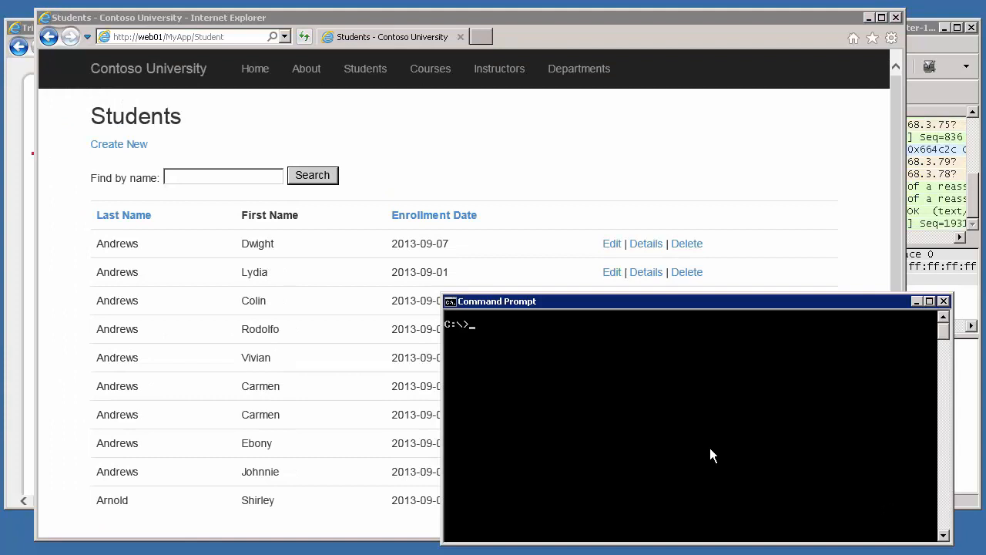
Enter the command ping -n 1 -l 101 web01 to send a single 101-byte ping
text(p)
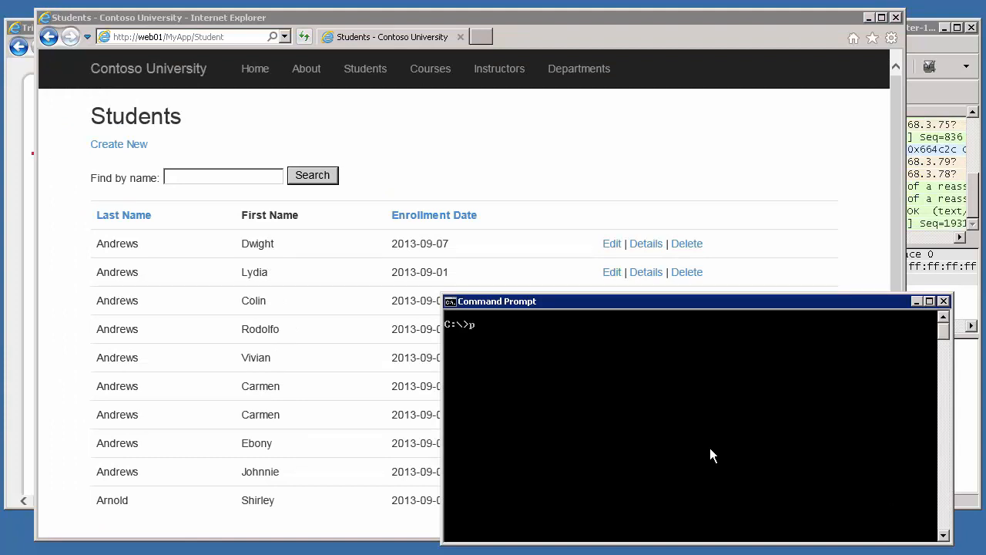
text(ing)
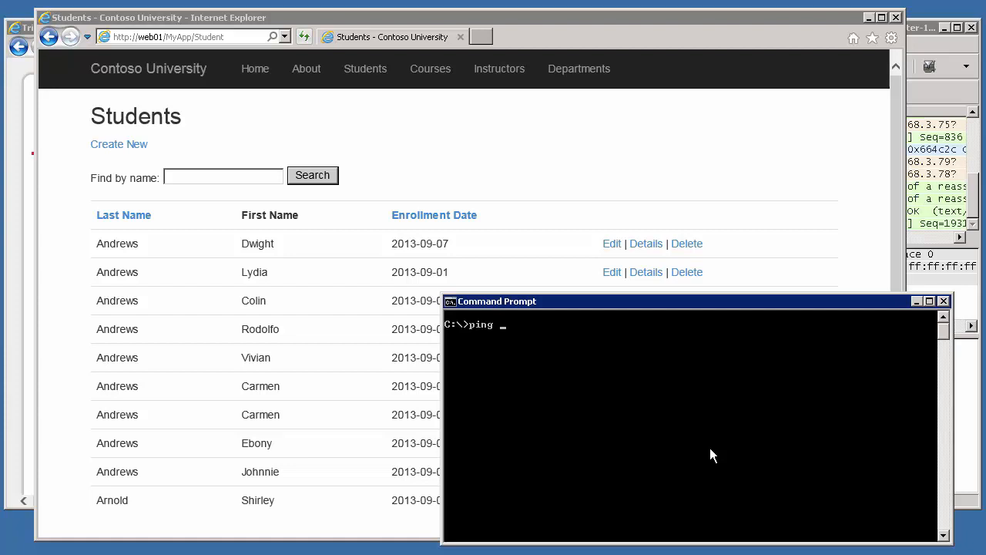
text(-n)
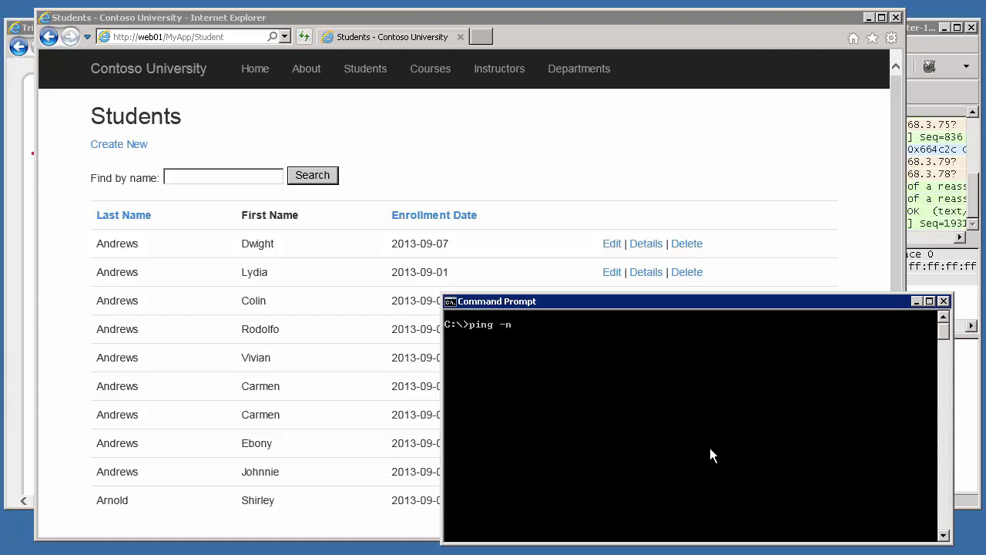
text(1)
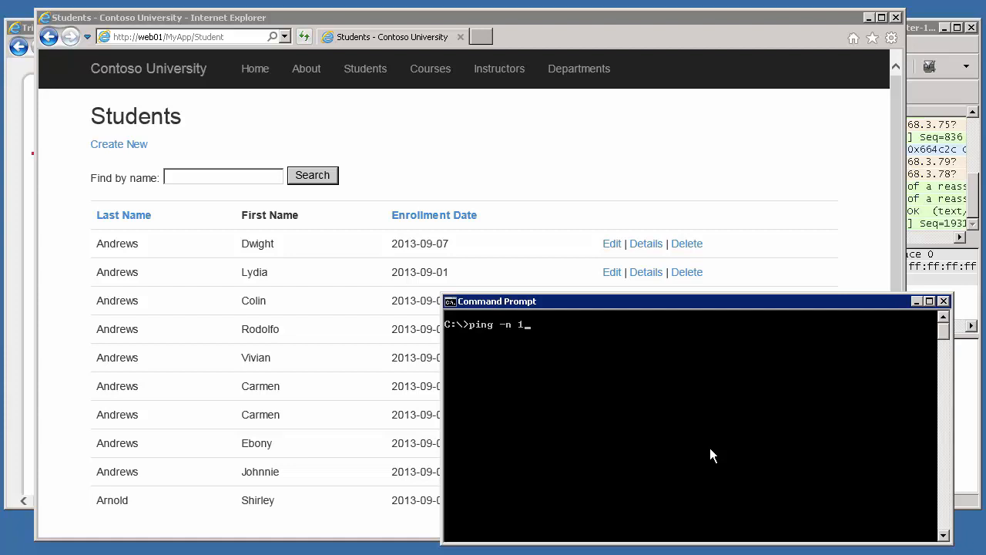
text(-l)
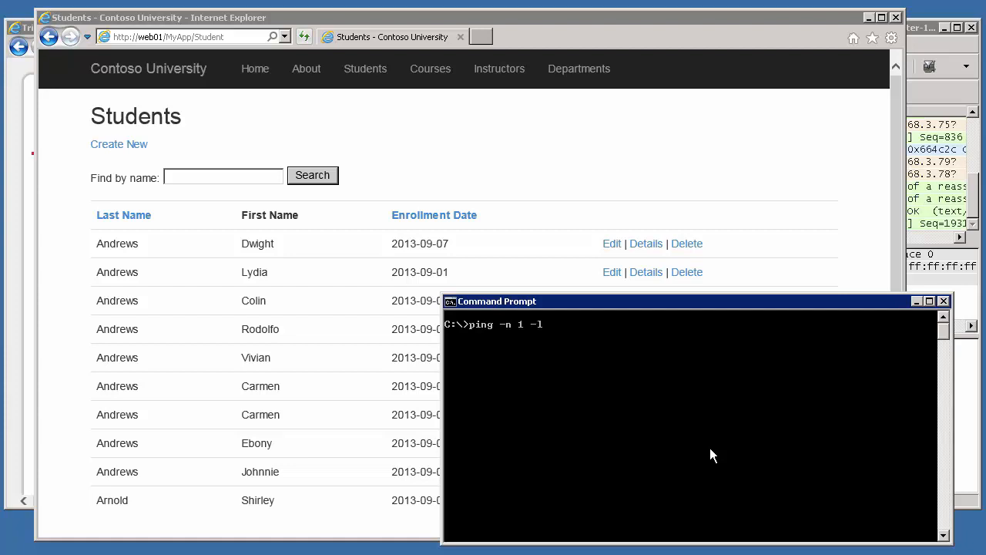
text(101)
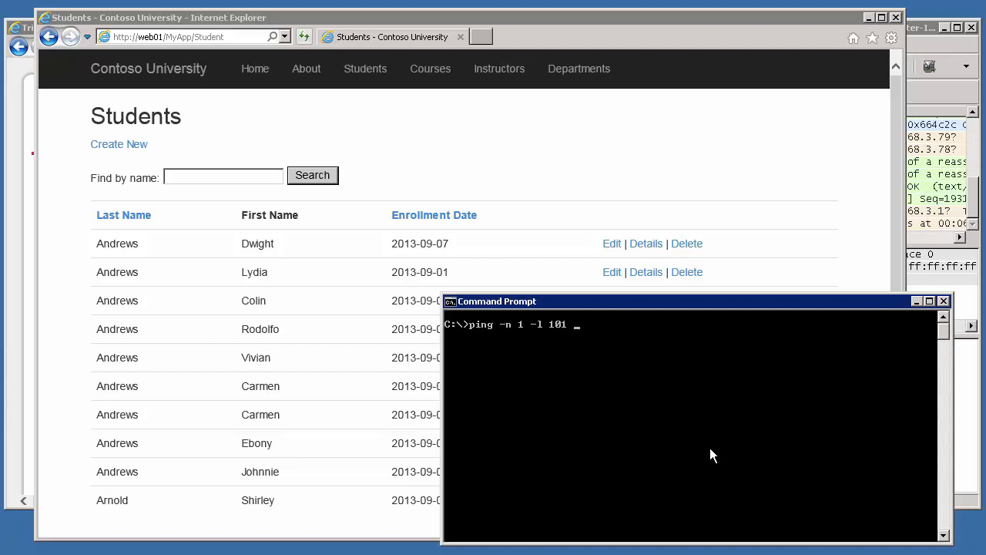
text(web01)
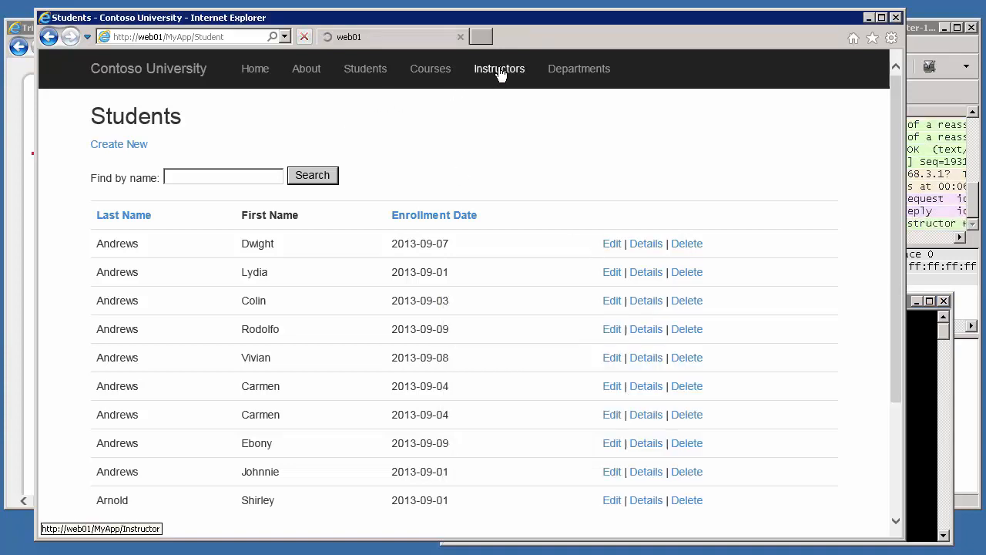
Load the Instructors, Courses, Students, Departments pages and return to the Students list
click(500, 68)
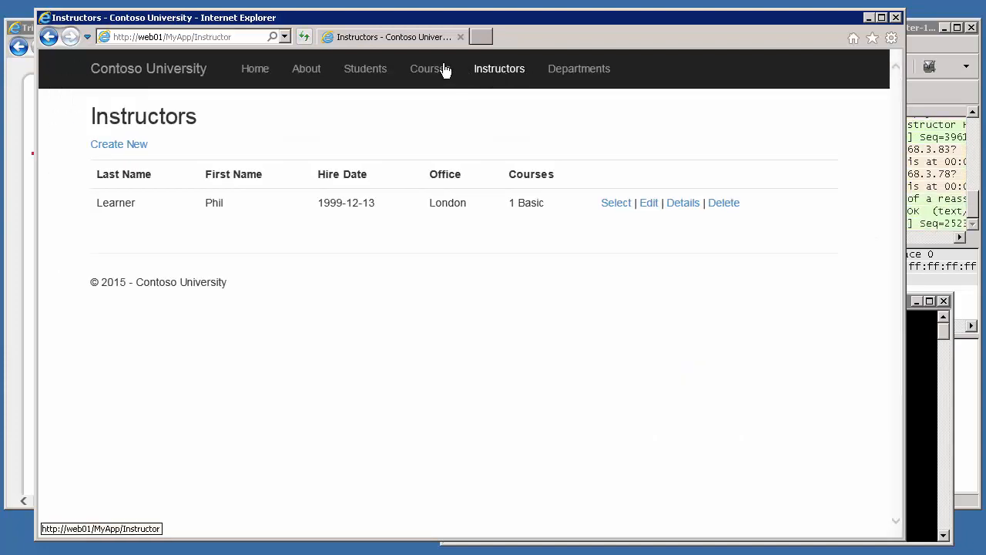
click(430, 68)
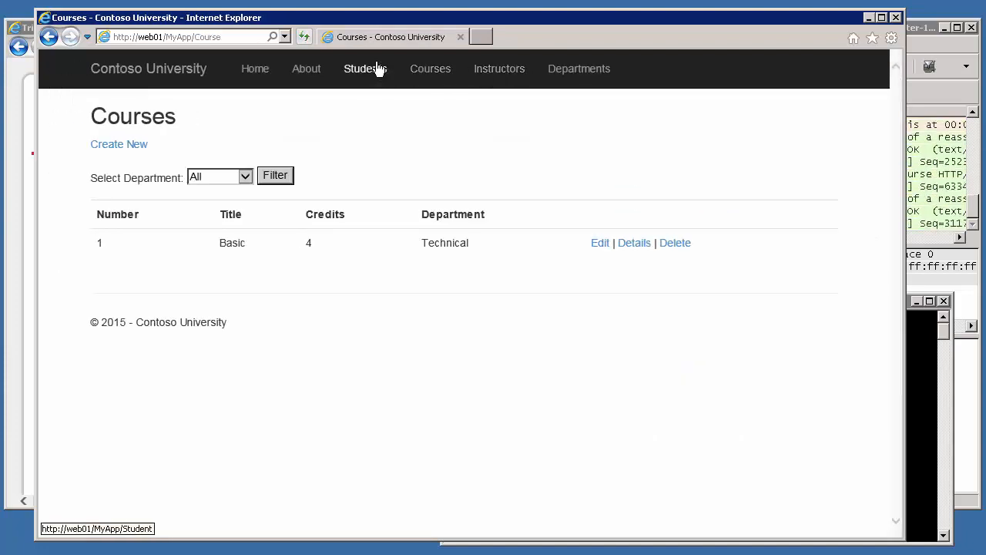
click(364, 67)
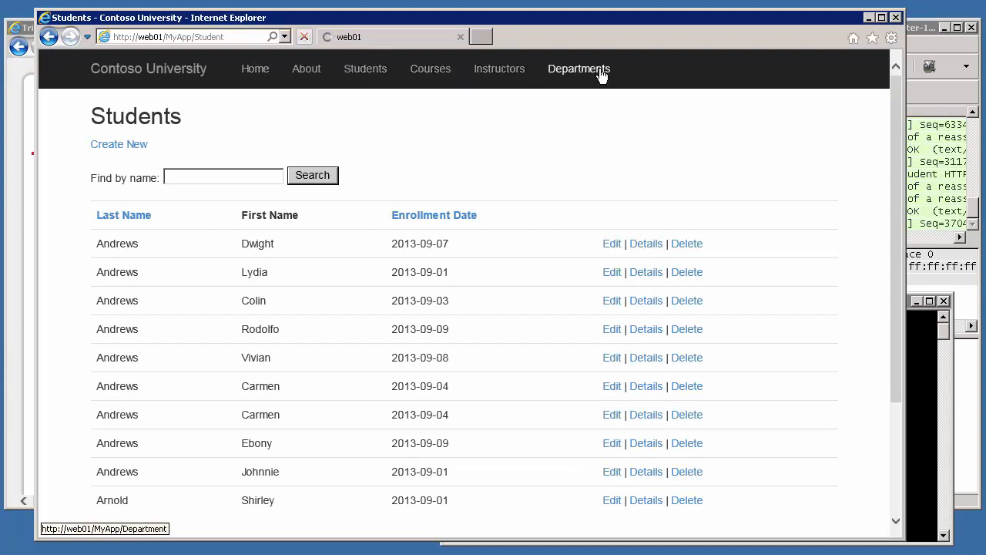
click(579, 68)
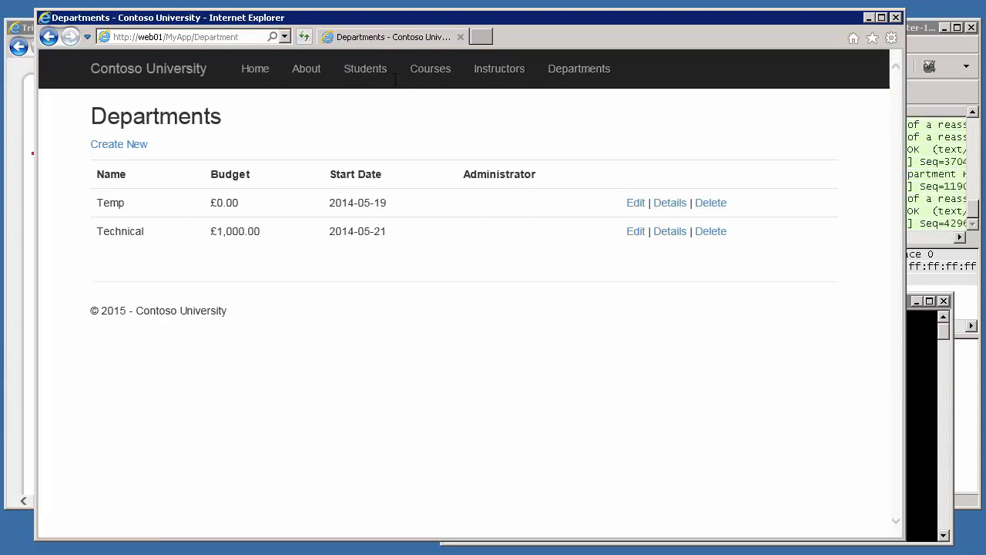
click(366, 68)
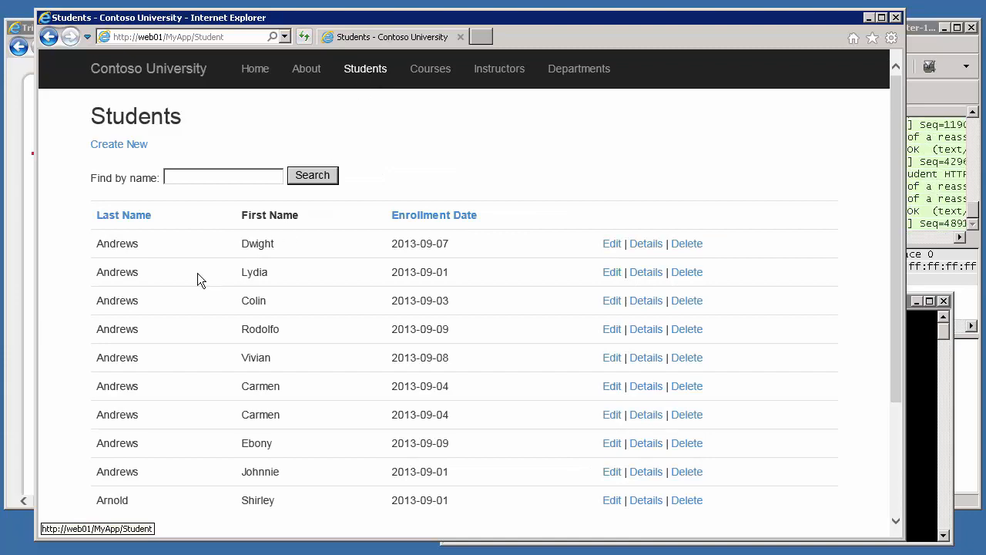
mouse_move(450, 357)
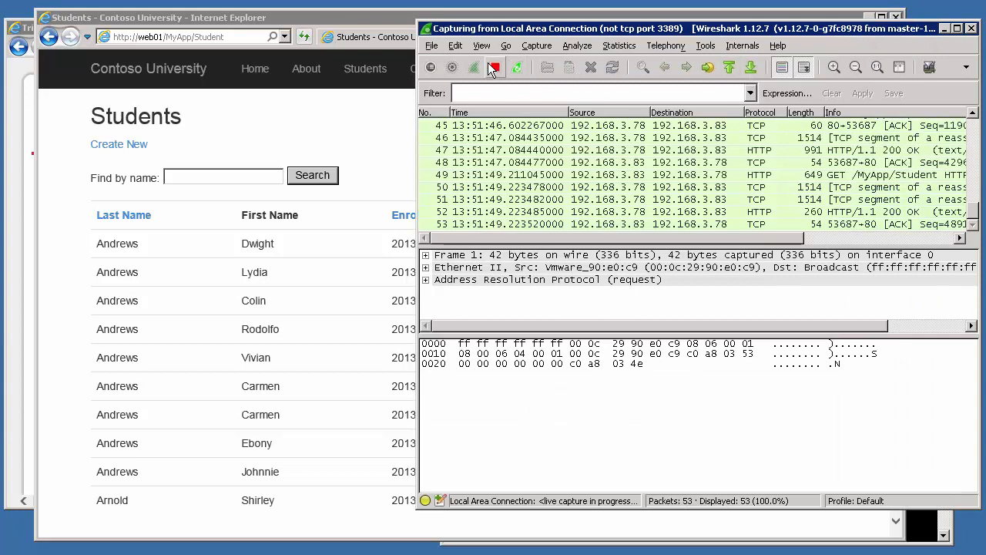
Stop the capture, find the first icmp packet and expand its Internet Control Message Protocol details
click(493, 68)
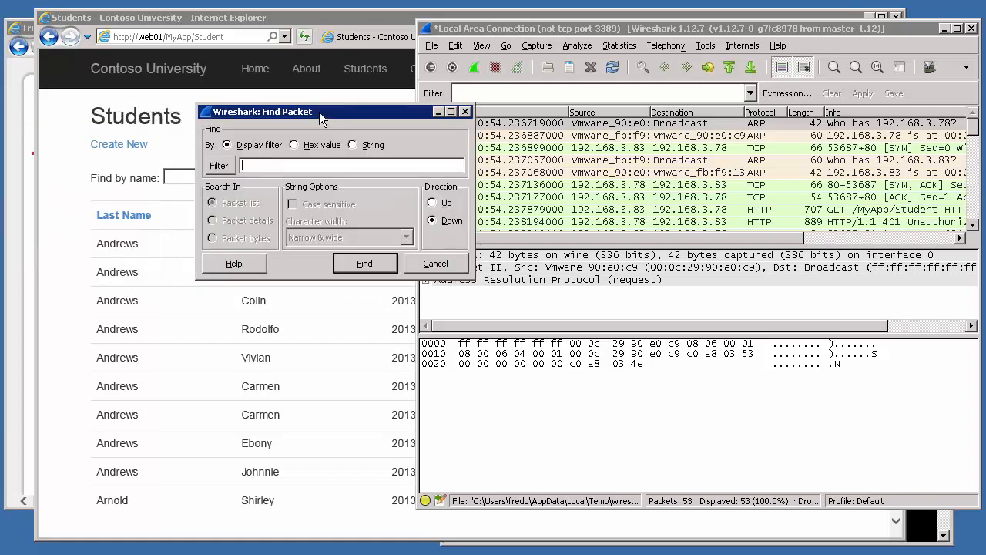
text(icmp)
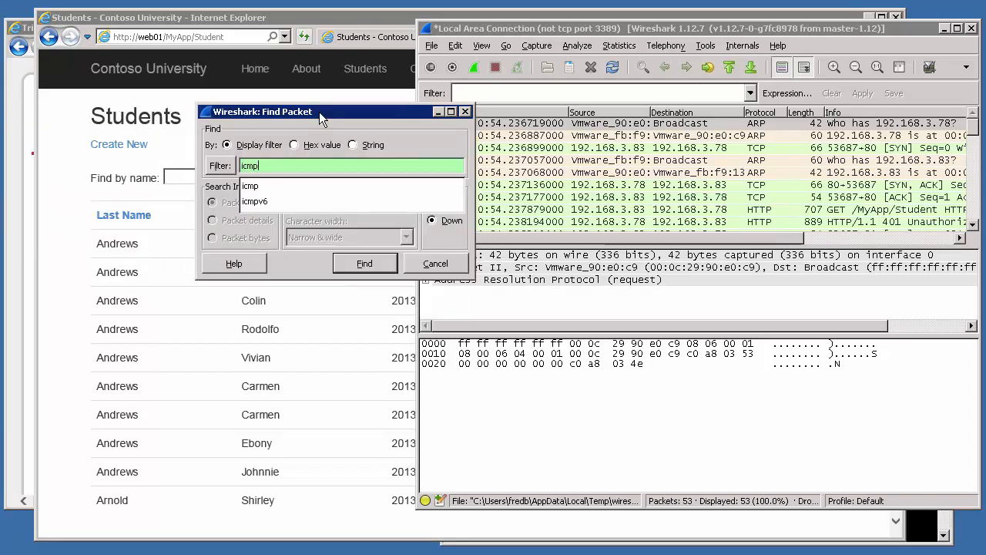
click(364, 262)
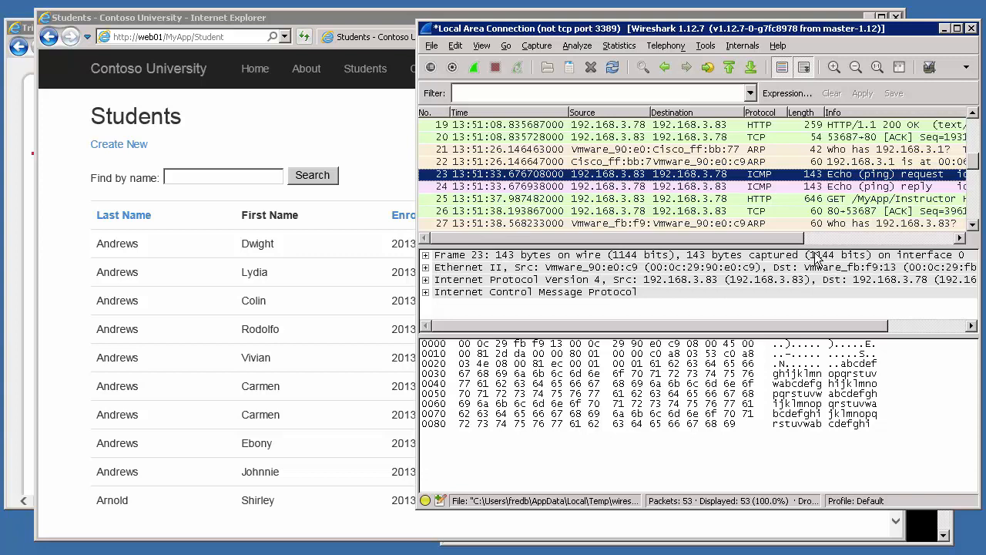
mouse_move(776, 340)
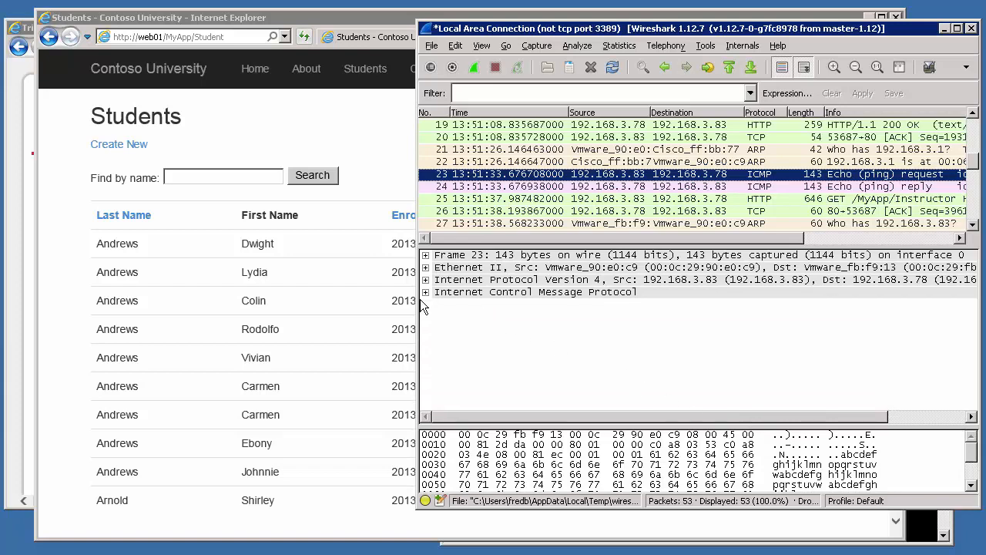
click(426, 291)
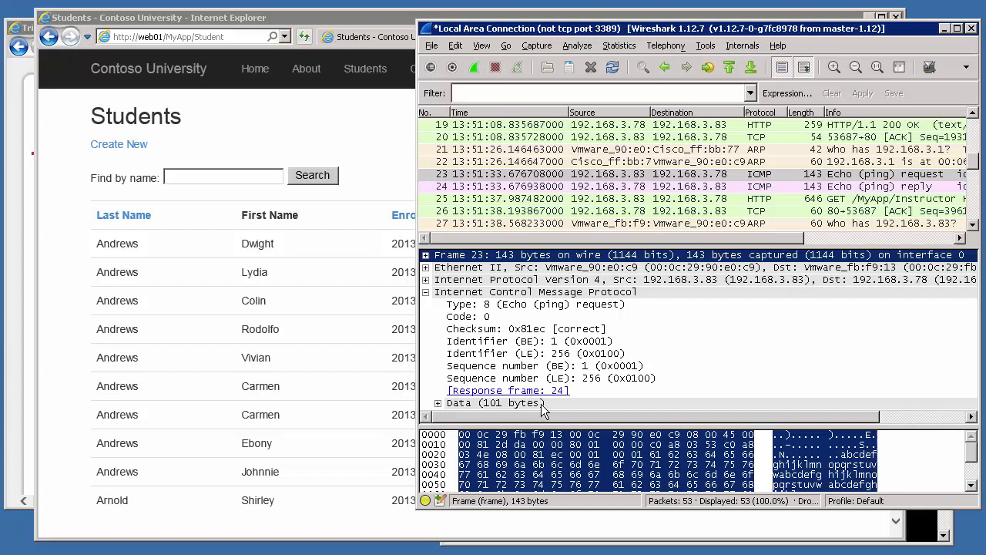
mouse_move(571, 408)
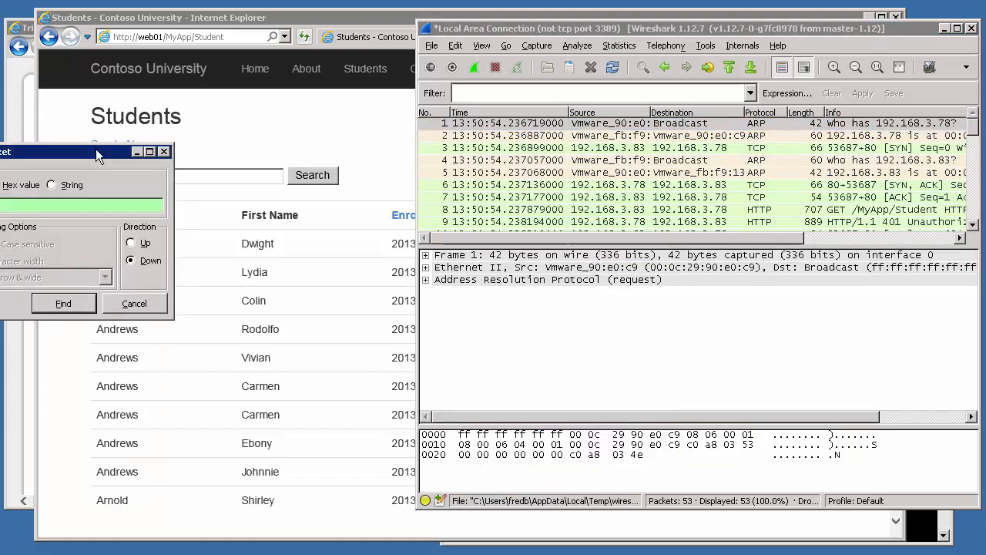
Find the packet matching display filter icmp && data.len==101
text(icmp && data.len==)
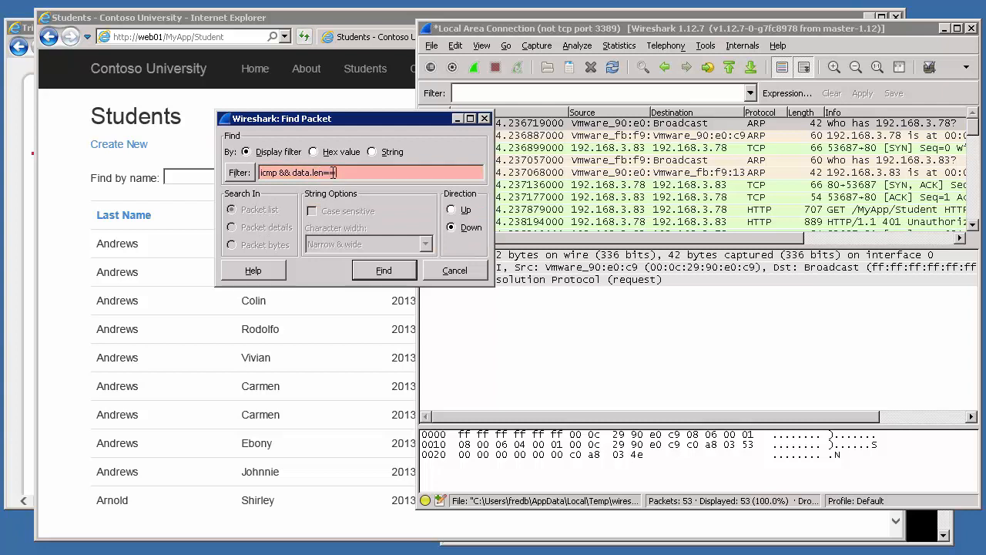
text(101)
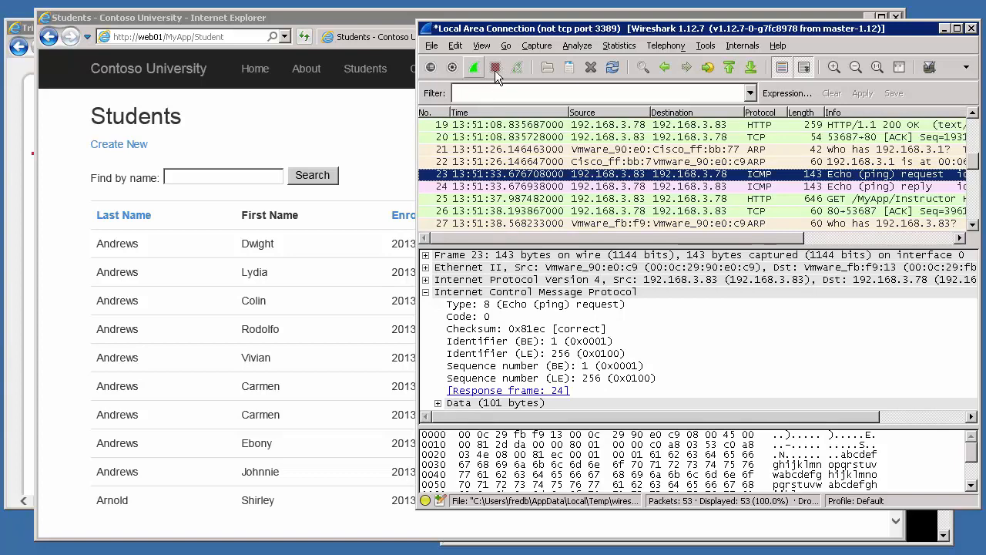
Close the capture with Continue without Saving, returning Wireshark to its start screen
click(494, 67)
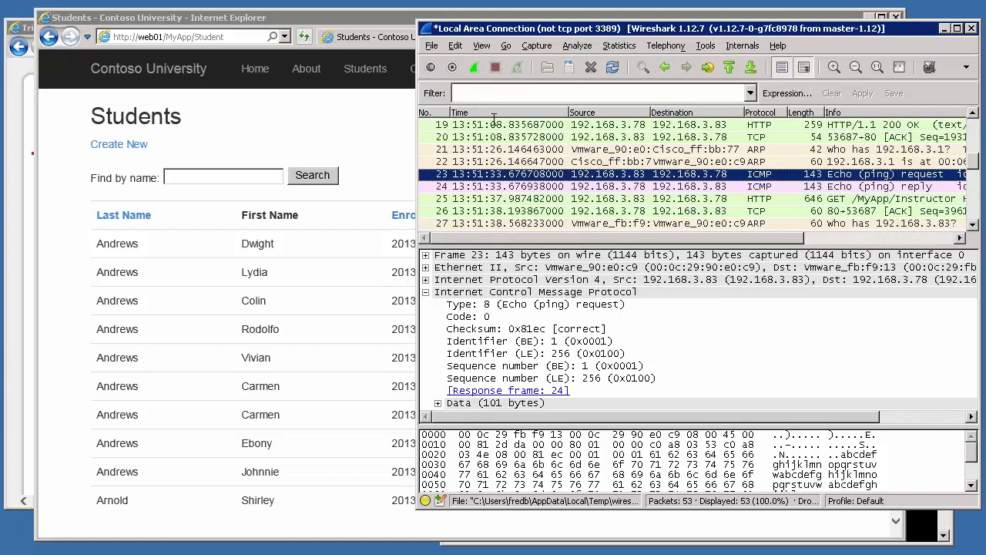
click(590, 68)
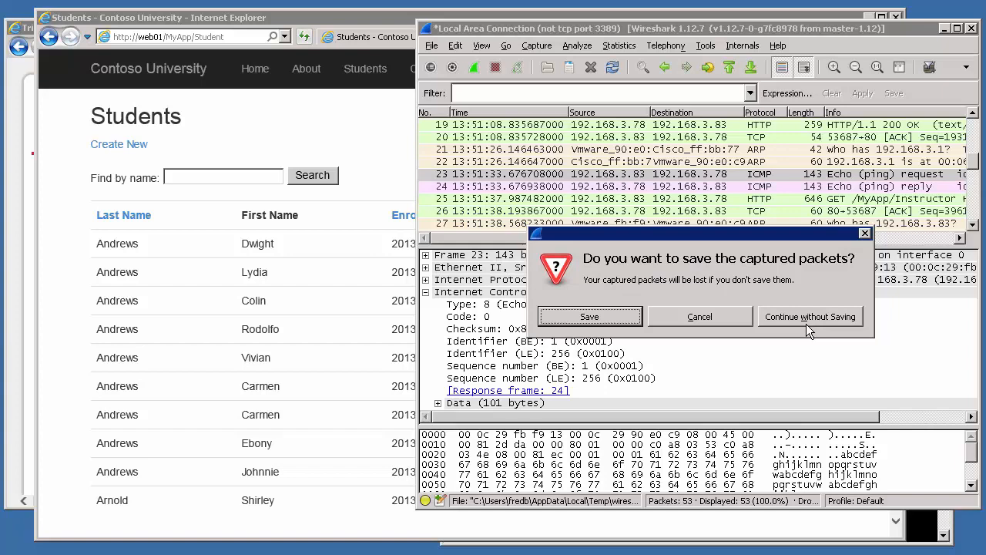
click(811, 316)
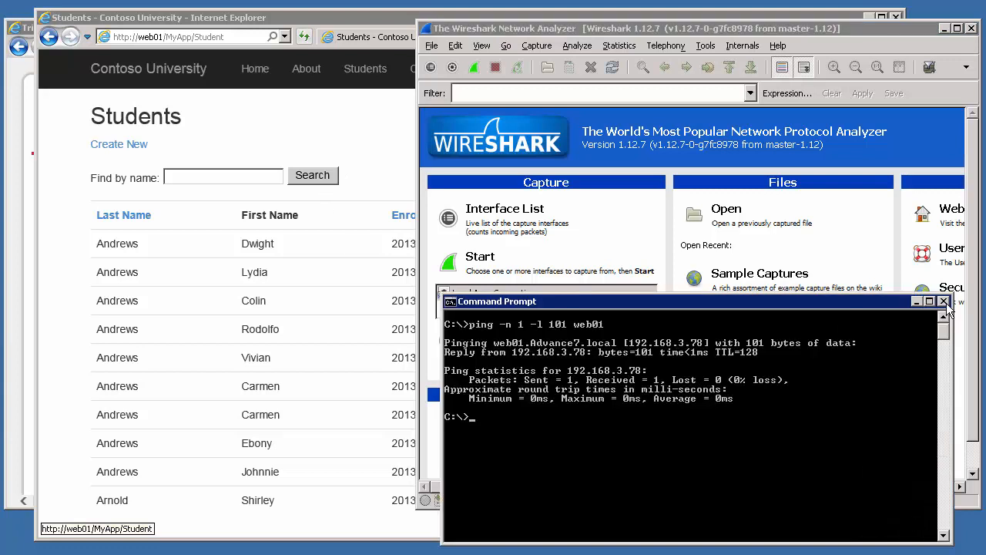
click(944, 300)
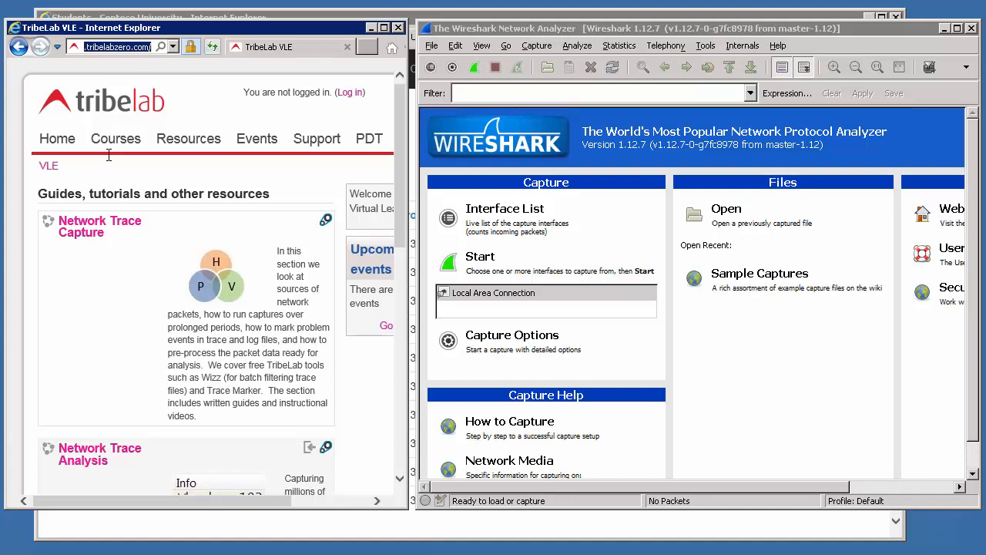
Navigate the browser to the http tribelabzero.com Trace Marker page
text(http://web01/)
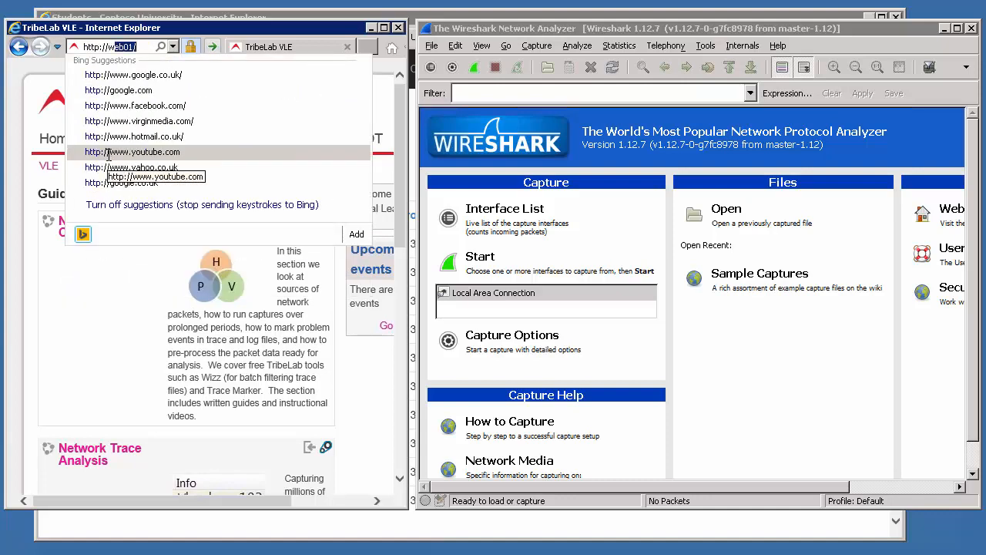
text(tribelabzero.com)
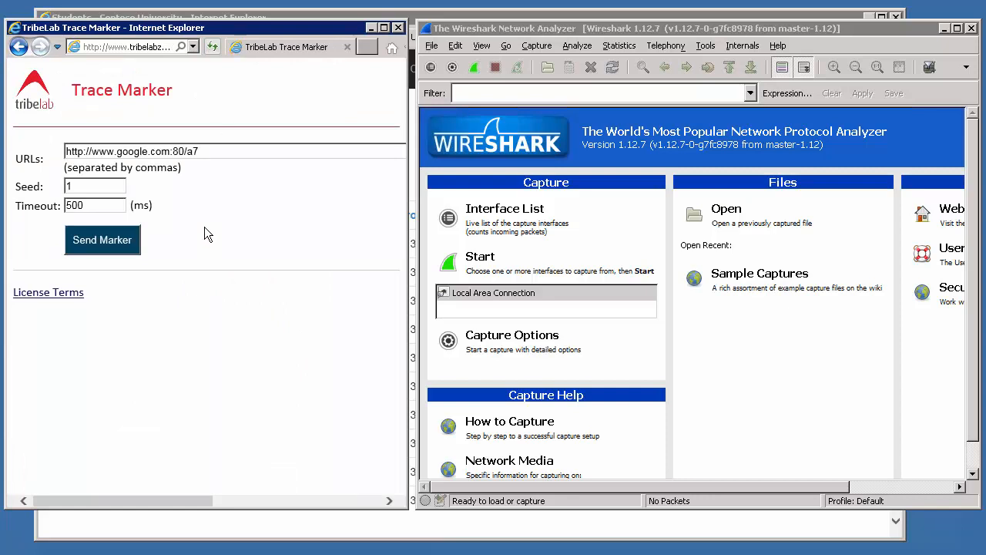
mouse_move(238, 214)
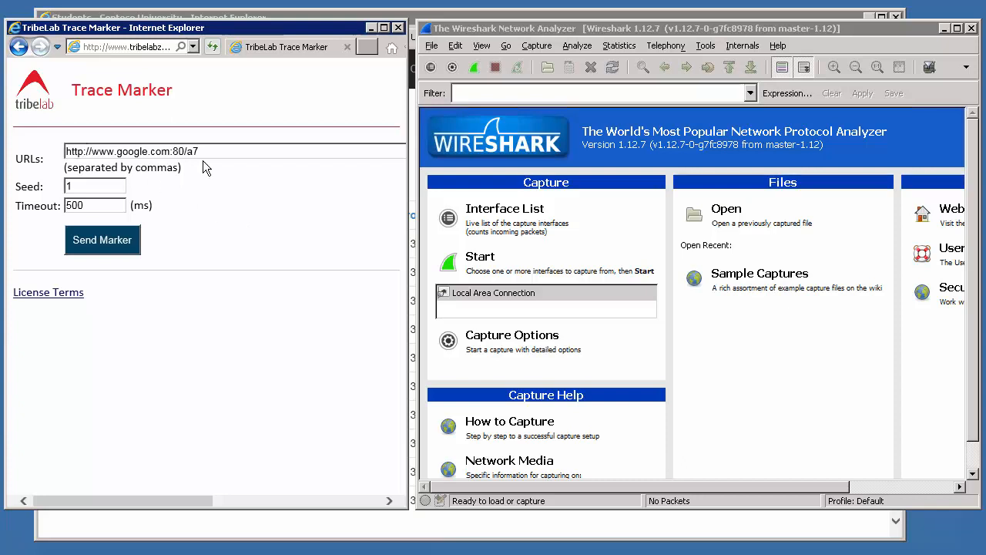
mouse_move(222, 216)
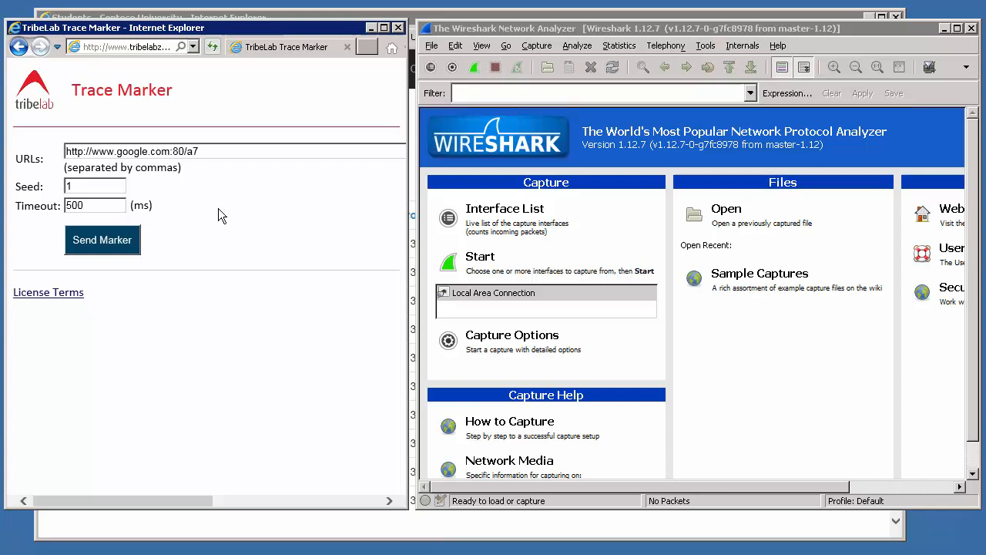
mouse_move(278, 225)
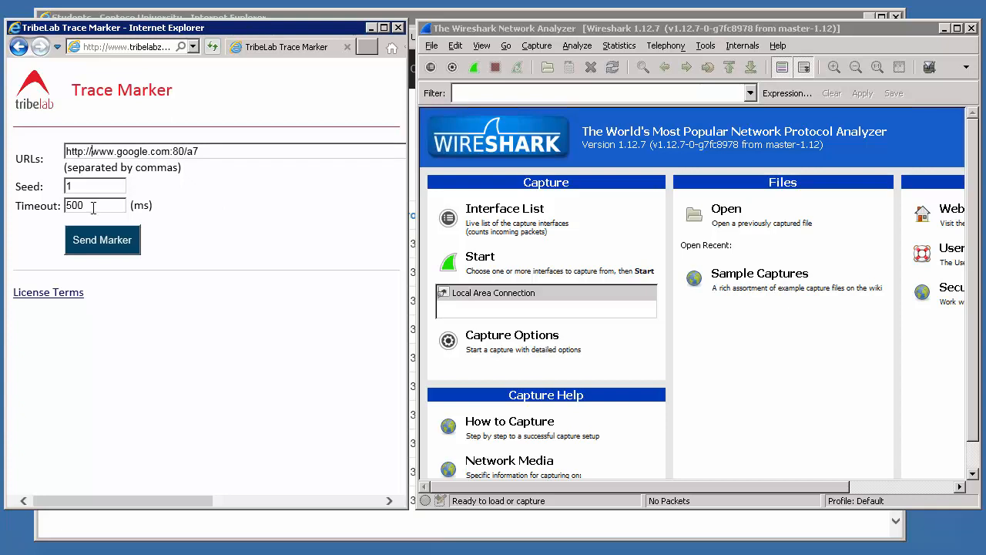
double_click(116, 151)
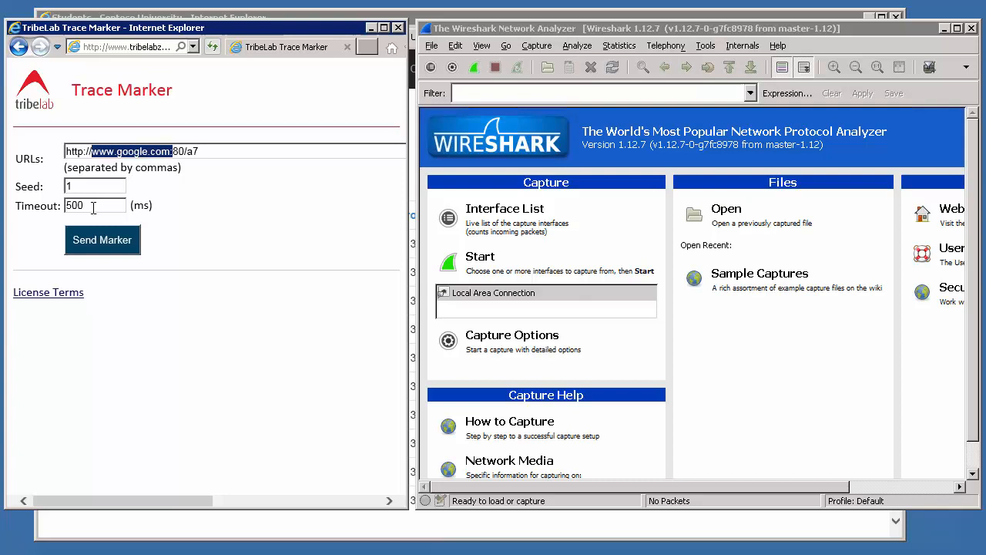
text(web01)
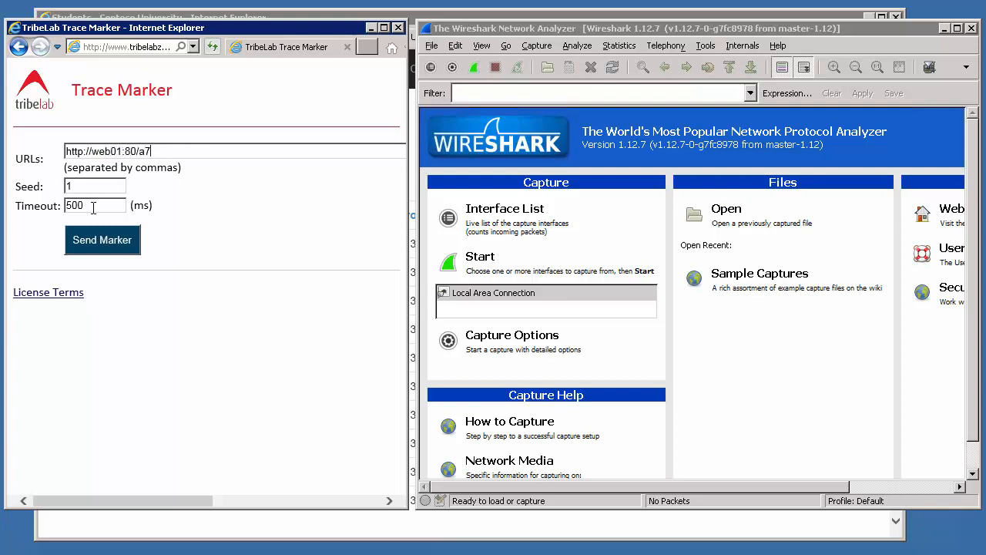
key(BackSpace)
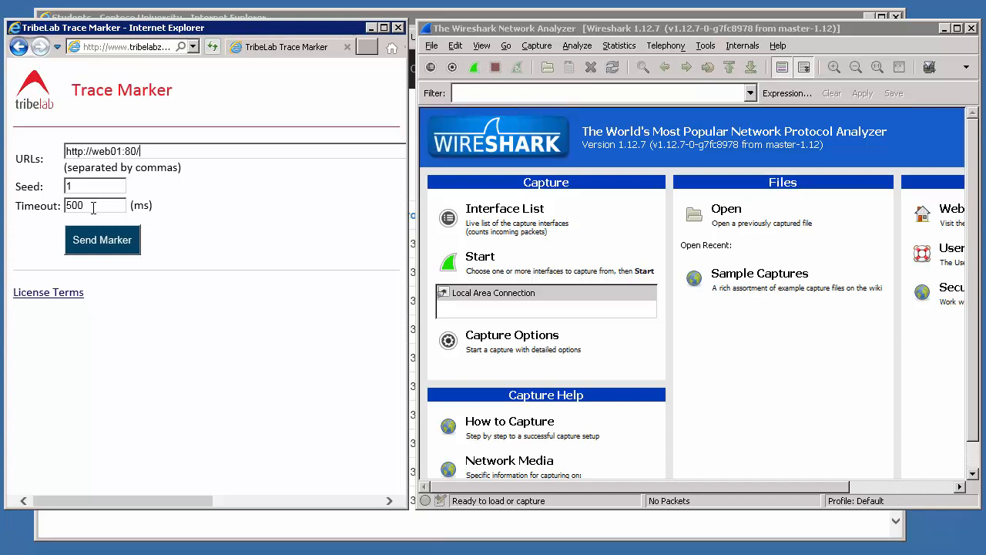
text(tribelab_de)
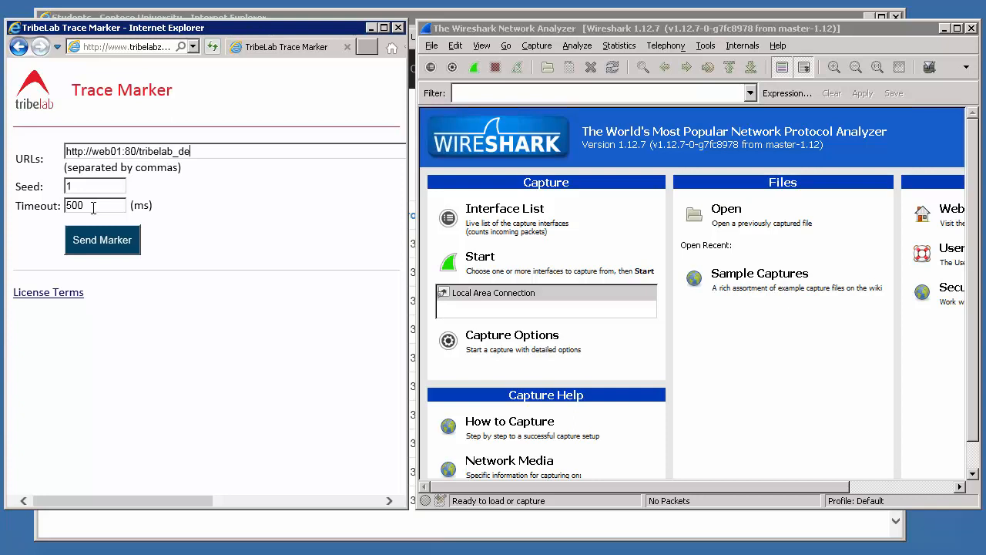
text(mo)
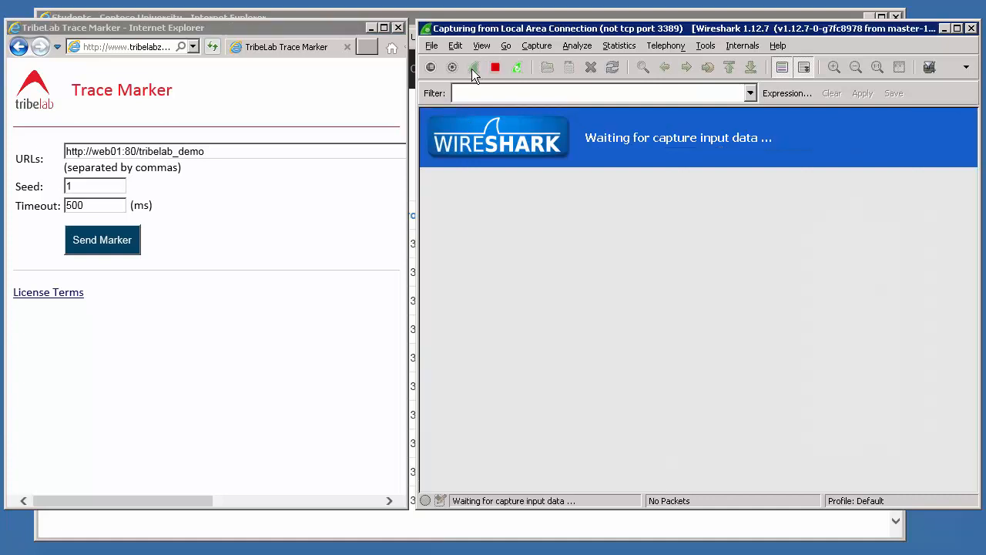
Switch to the Contoso University window, reload Students and load the Instructors page
click(432, 68)
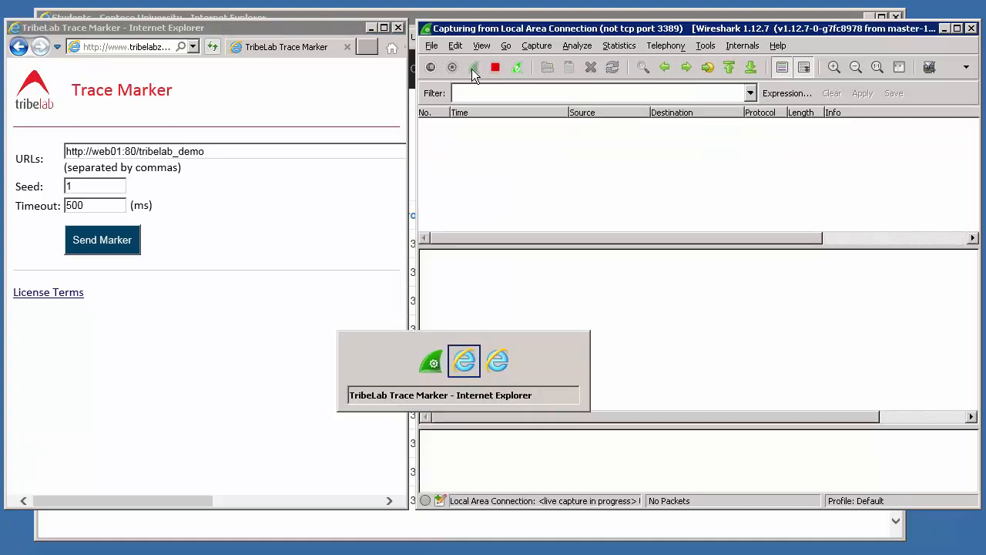
click(464, 361)
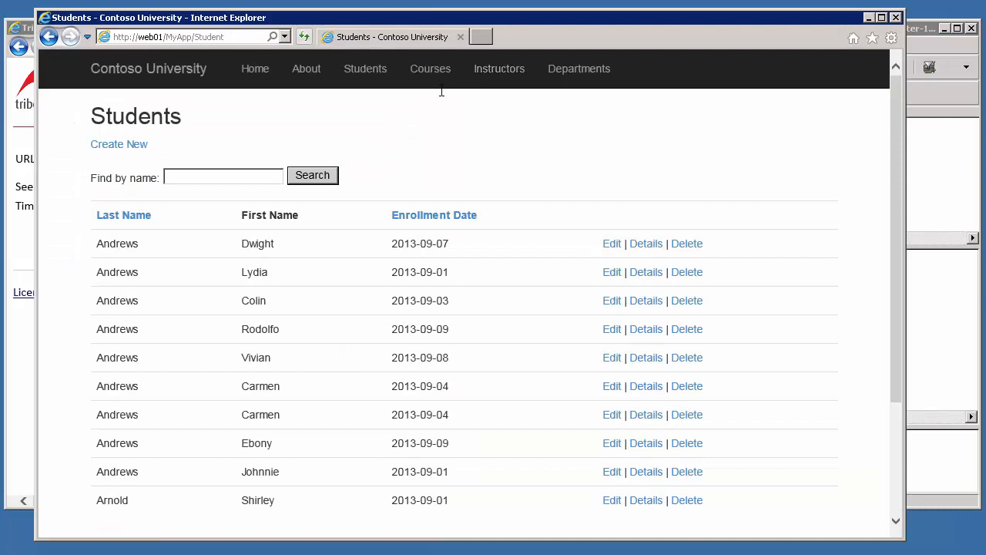
click(364, 68)
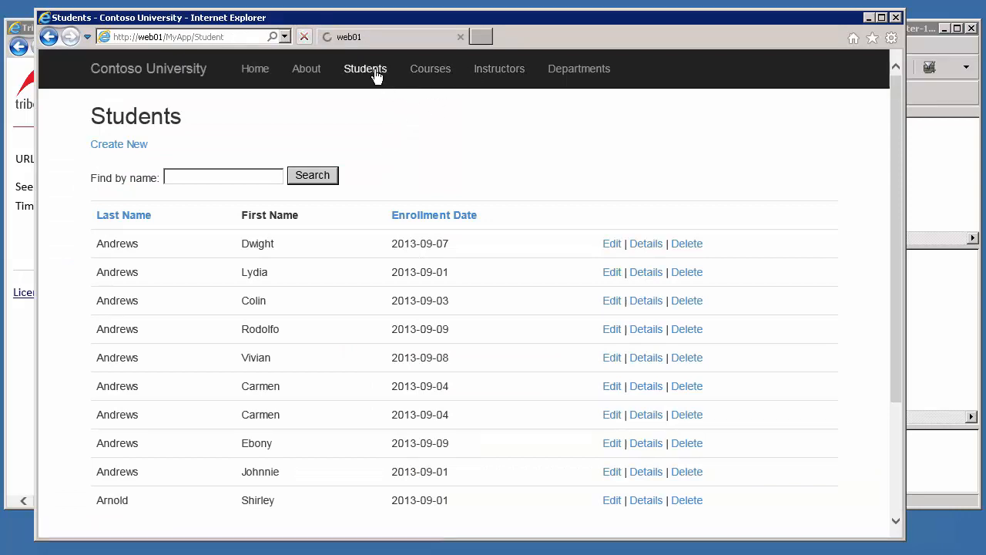
click(364, 68)
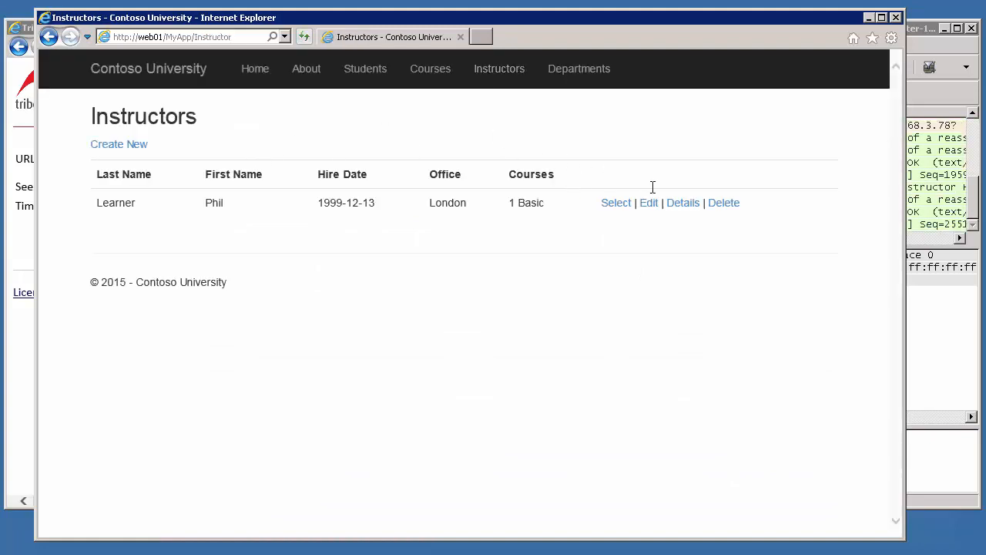
Visit Student Body Statistics, Students and Courses, then land on the Instructors page again
click(617, 203)
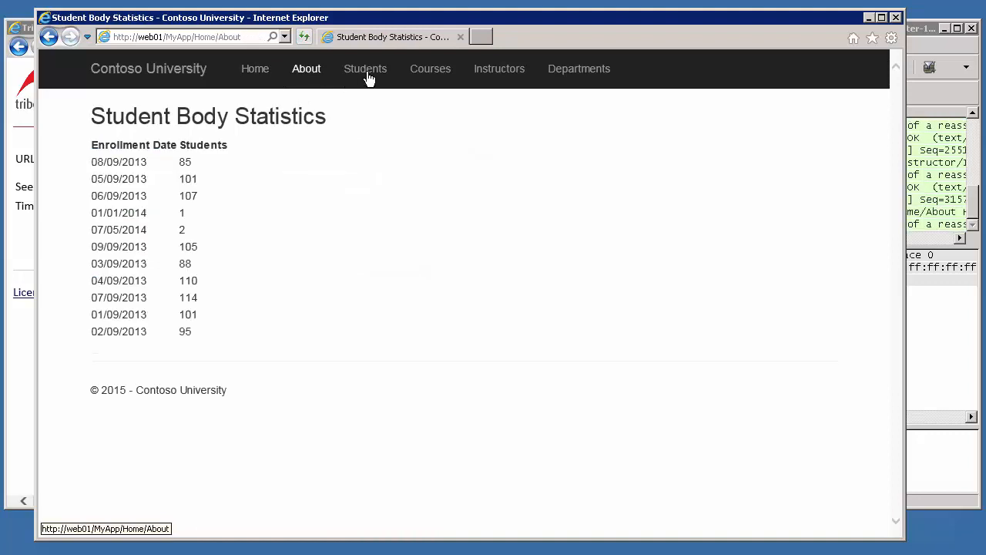
click(365, 68)
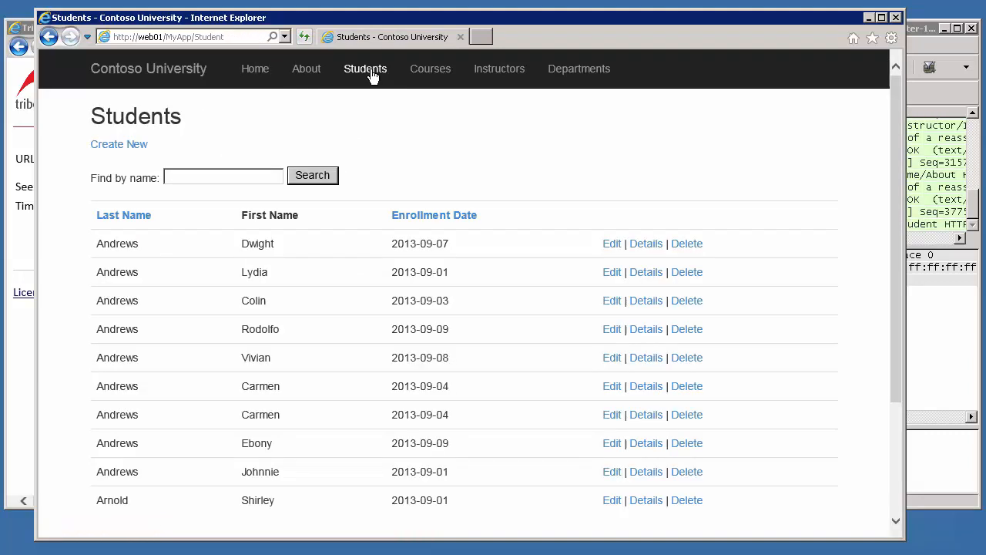
click(430, 68)
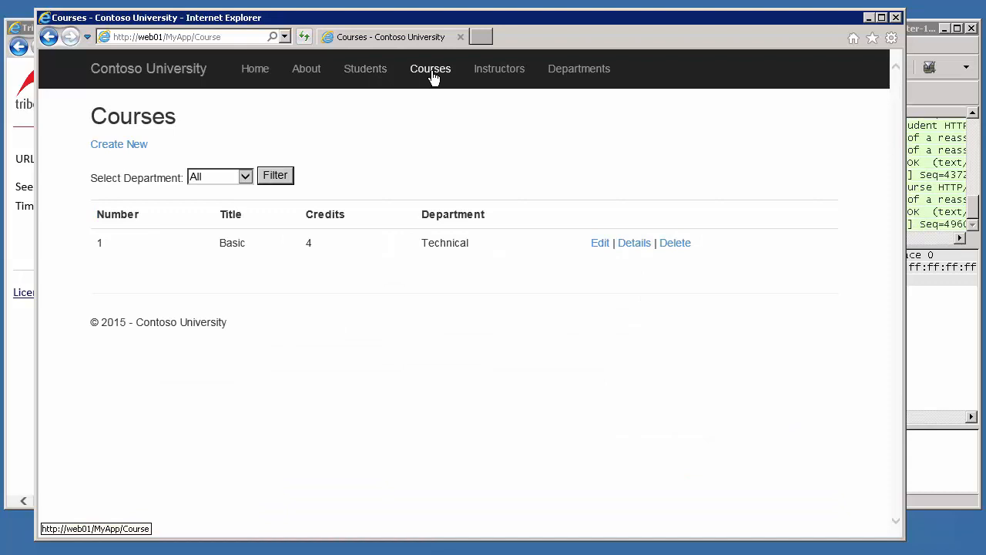
mouse_move(499, 68)
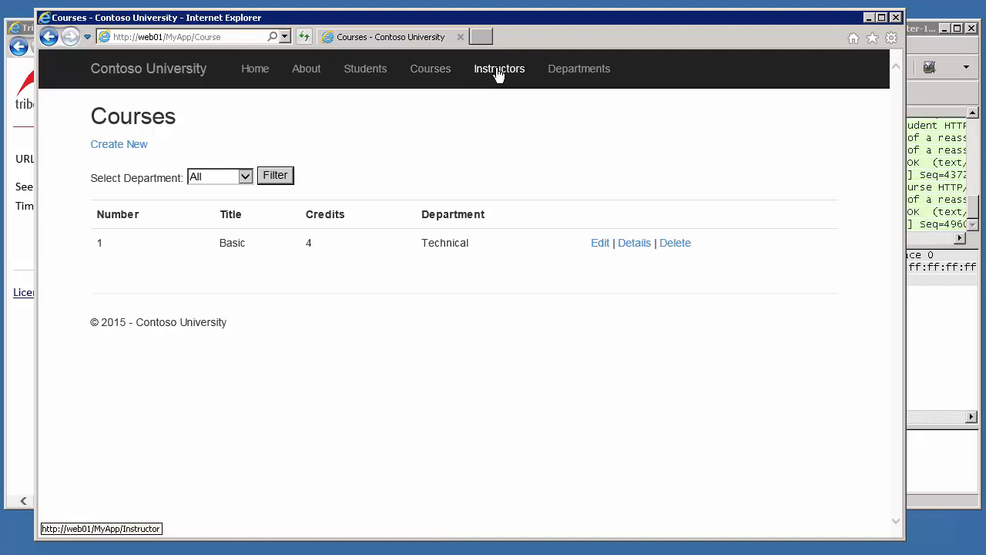
click(499, 68)
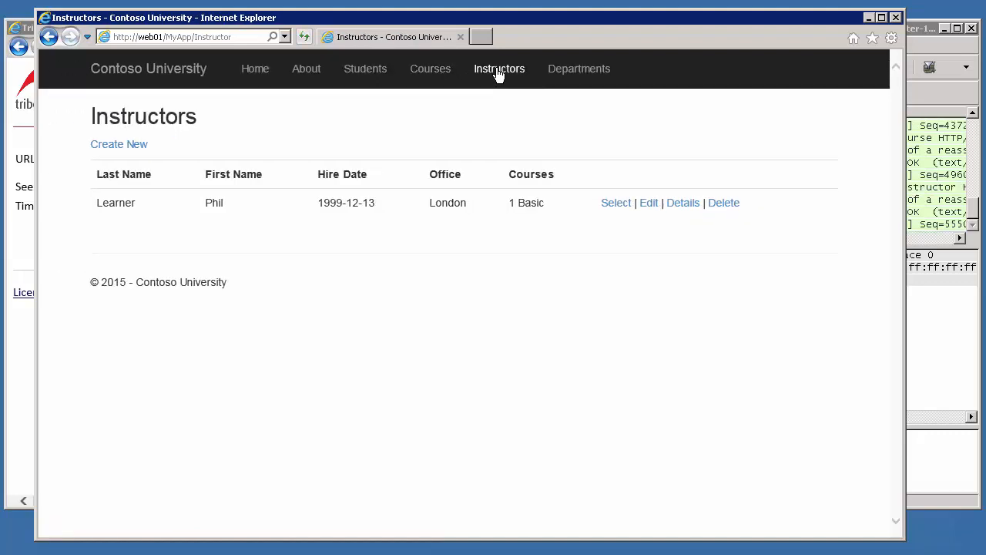
mouse_move(18, 383)
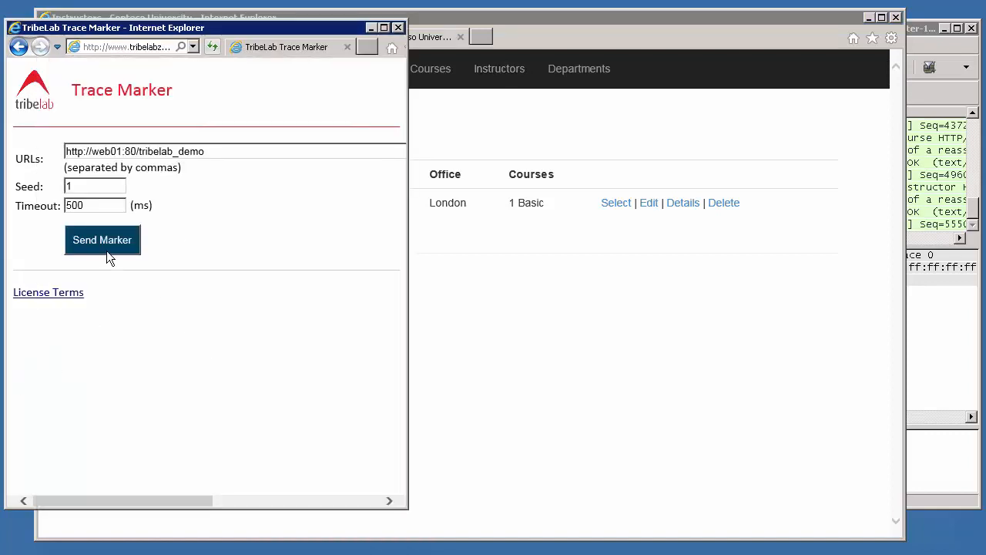
click(102, 240)
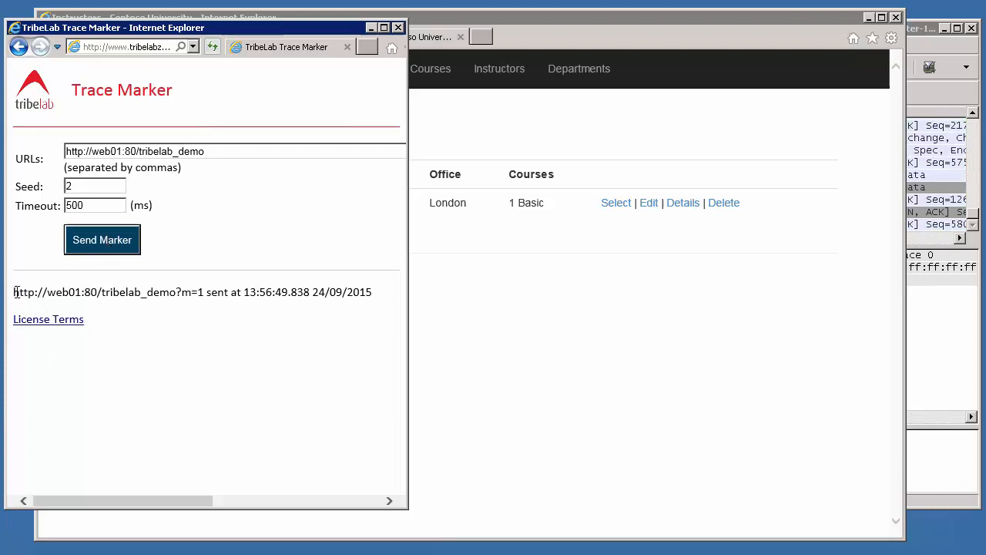
mouse_move(324, 342)
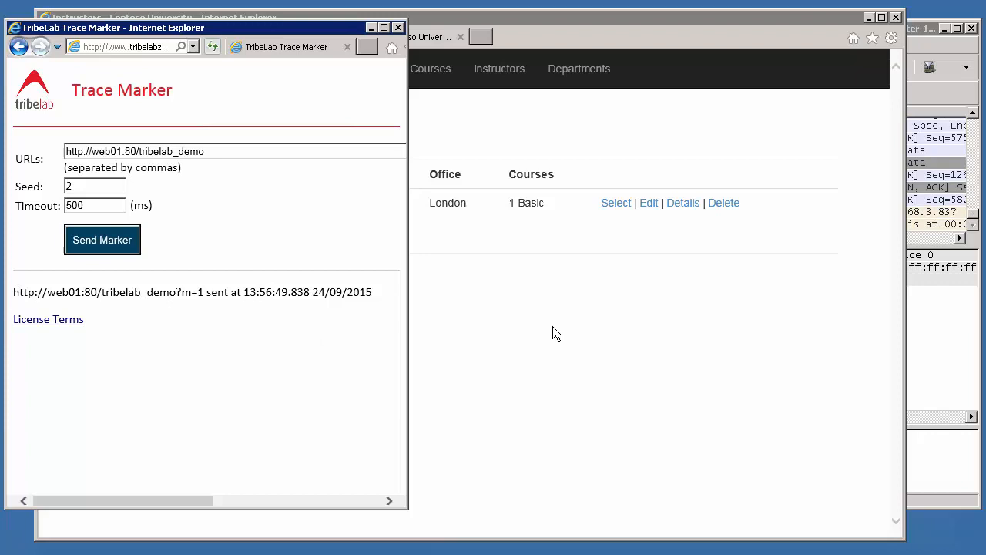
mouse_move(887, 333)
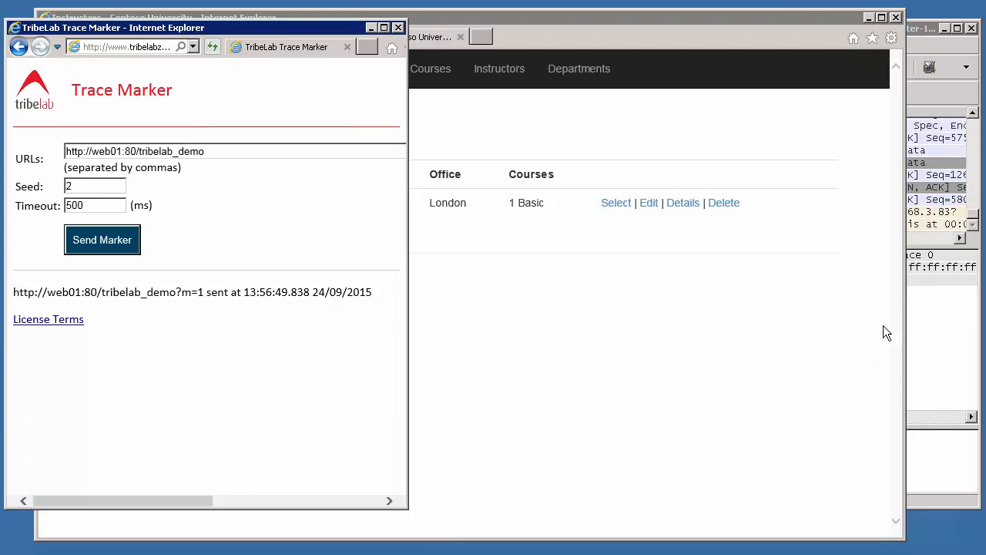
mouse_move(669, 21)
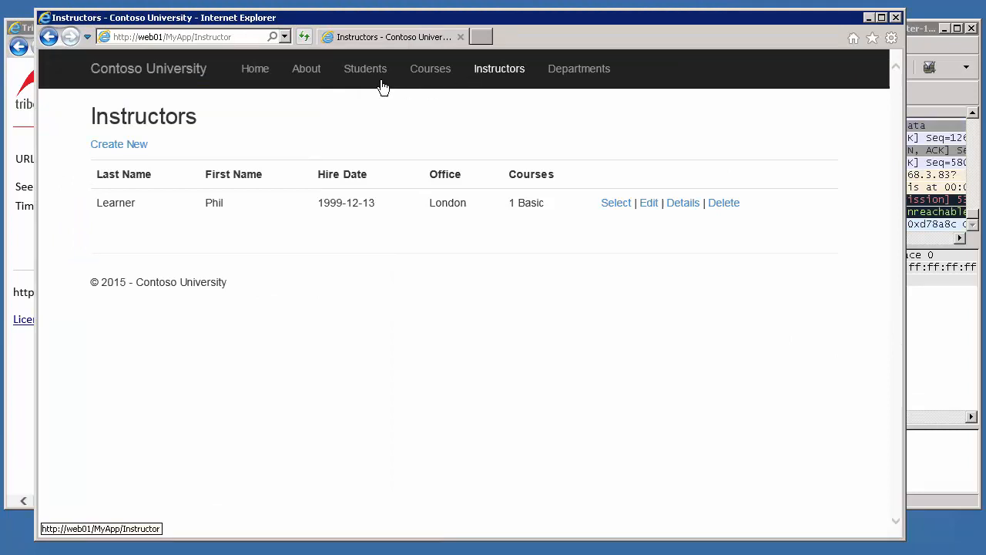
Load the Students, Departments, home and About pages from the site's navigation bar
click(366, 67)
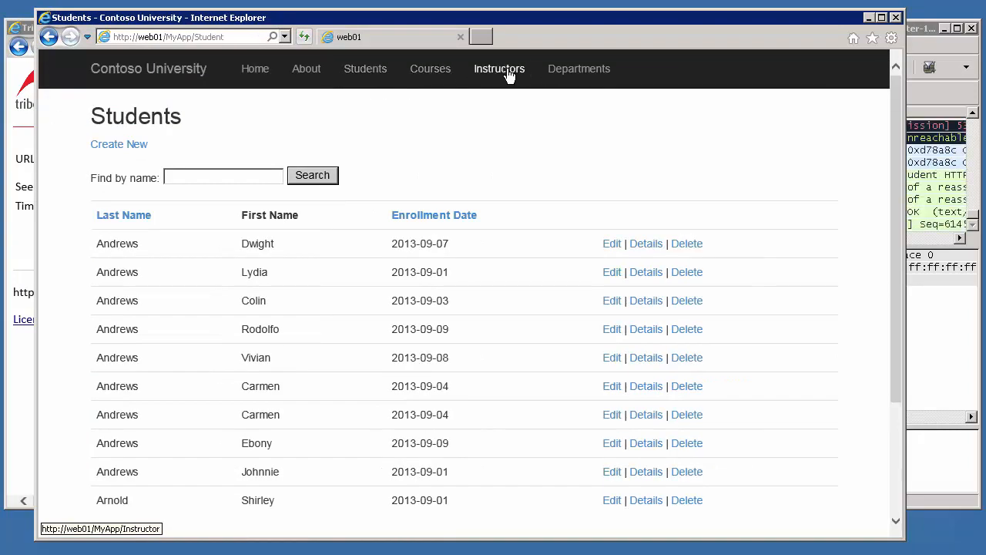
click(579, 68)
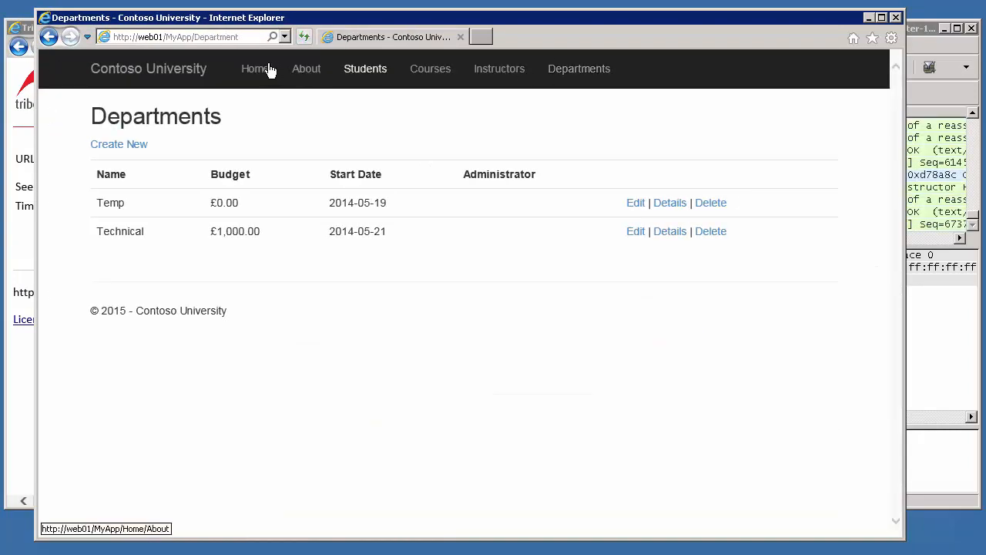
click(256, 68)
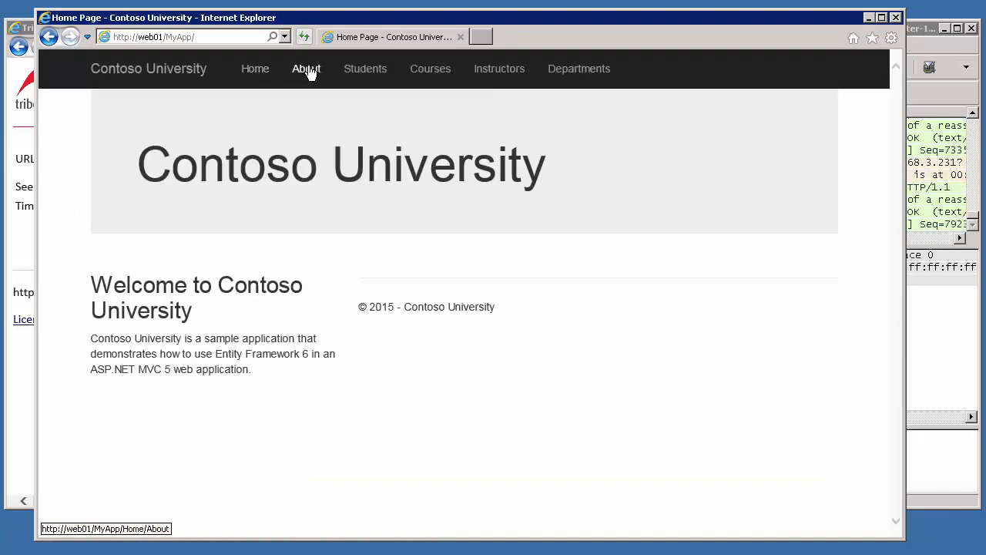
click(305, 67)
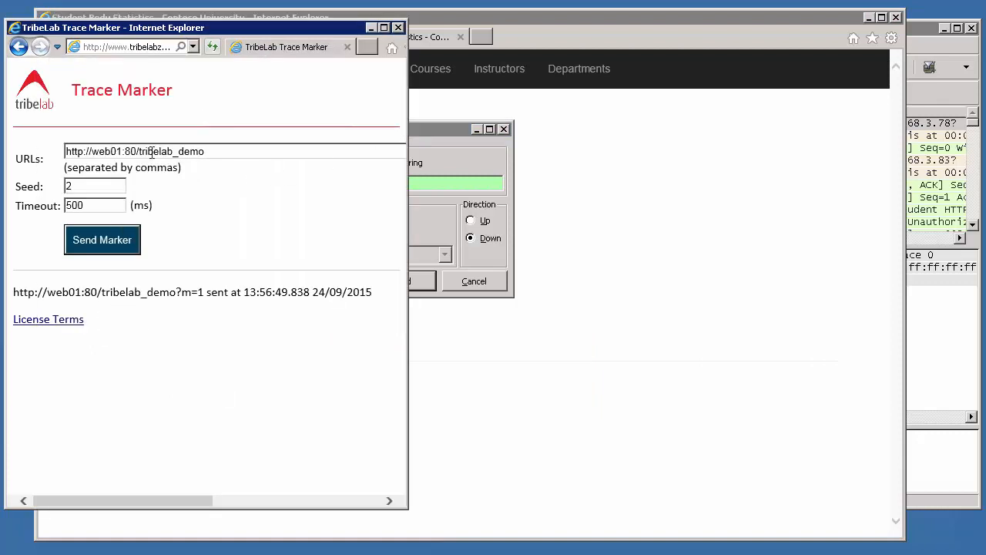
Set Find Packet to search for the plain string tribelab_demo instead of the old expression
double_click(155, 151)
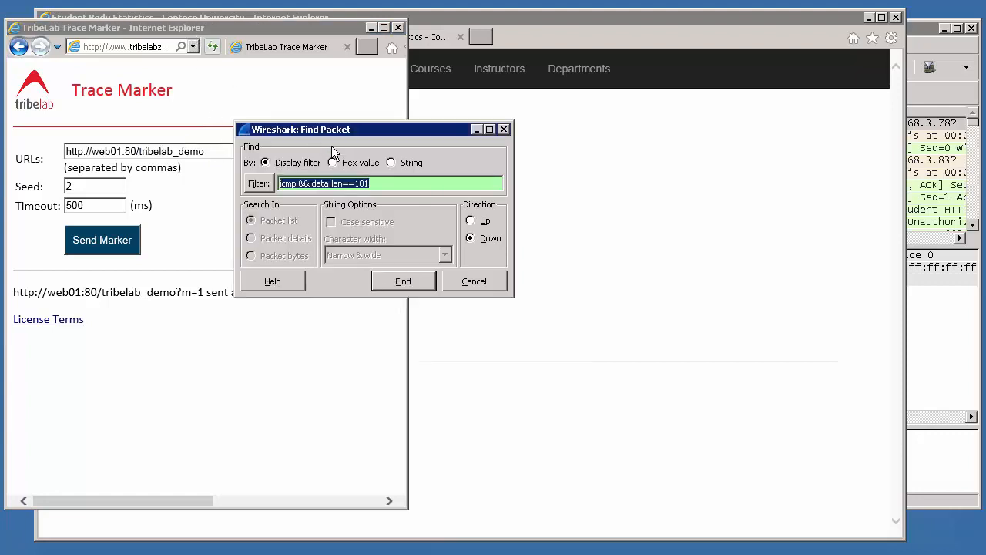
text(tribelab_demo)
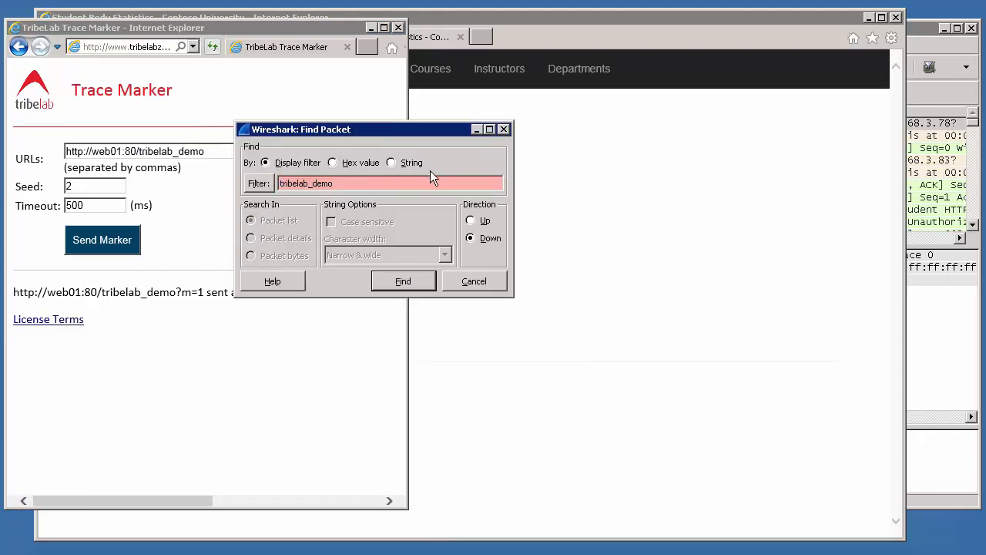
click(391, 164)
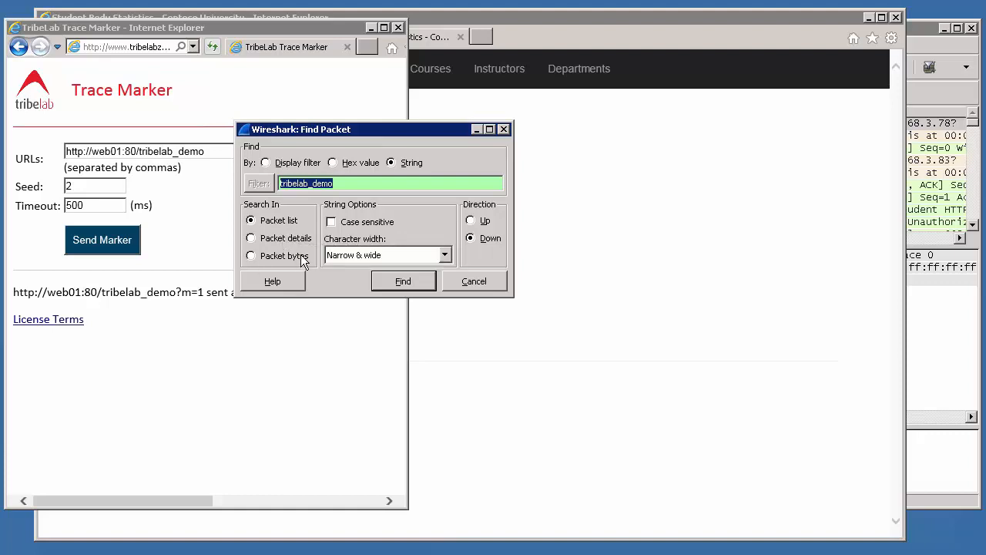
mouse_move(376, 305)
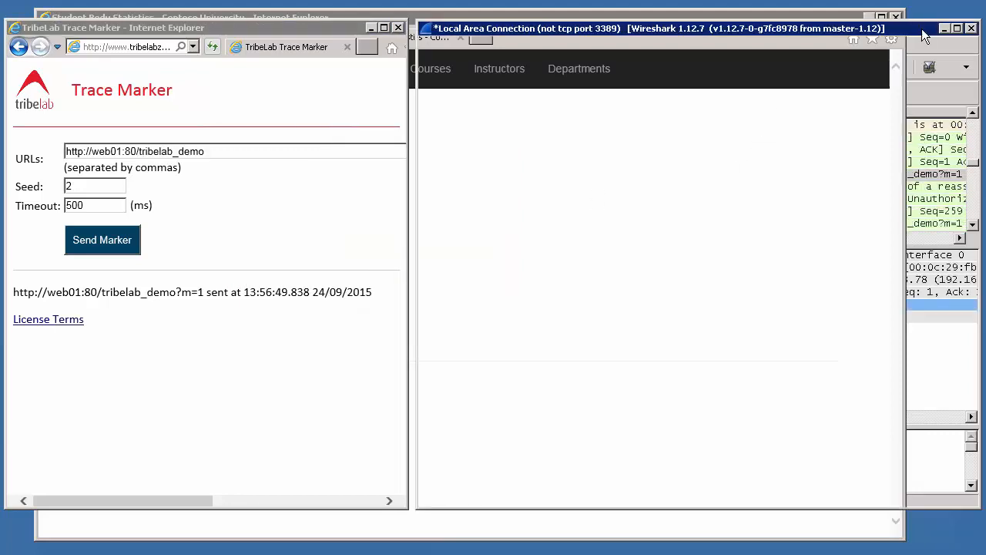
Review the found GET /tribelab_demo?m=1 packet, then send a second marker (m=2)
click(655, 28)
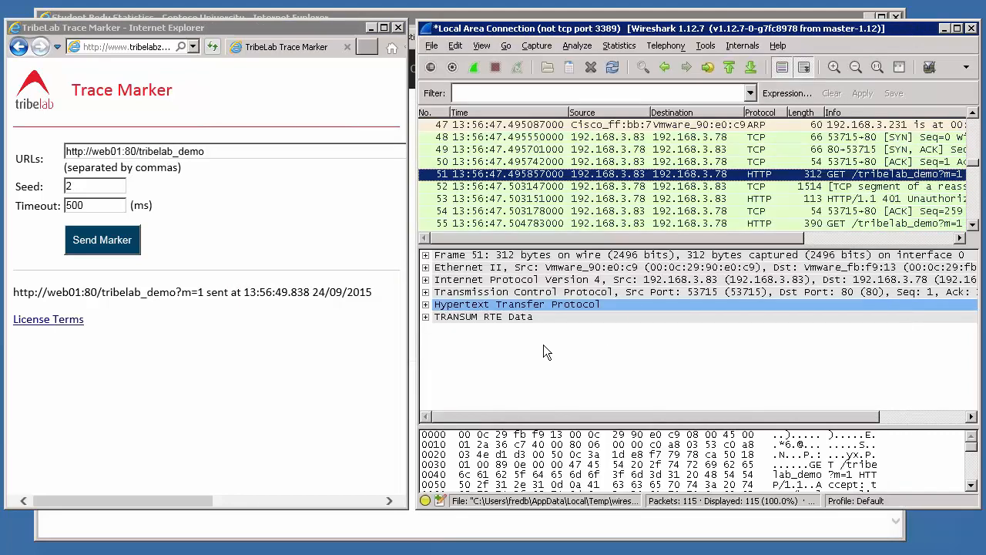
mouse_move(666, 425)
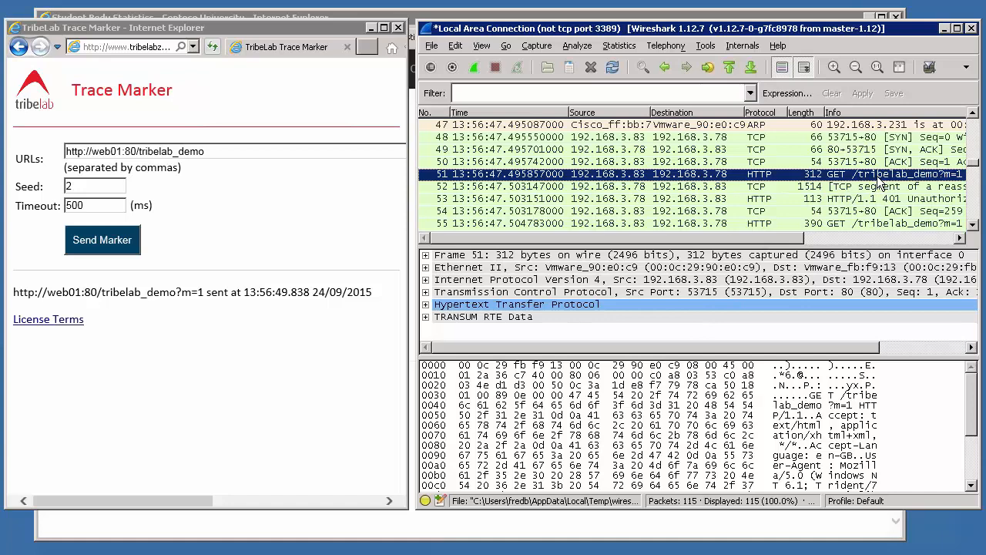
mouse_move(787, 250)
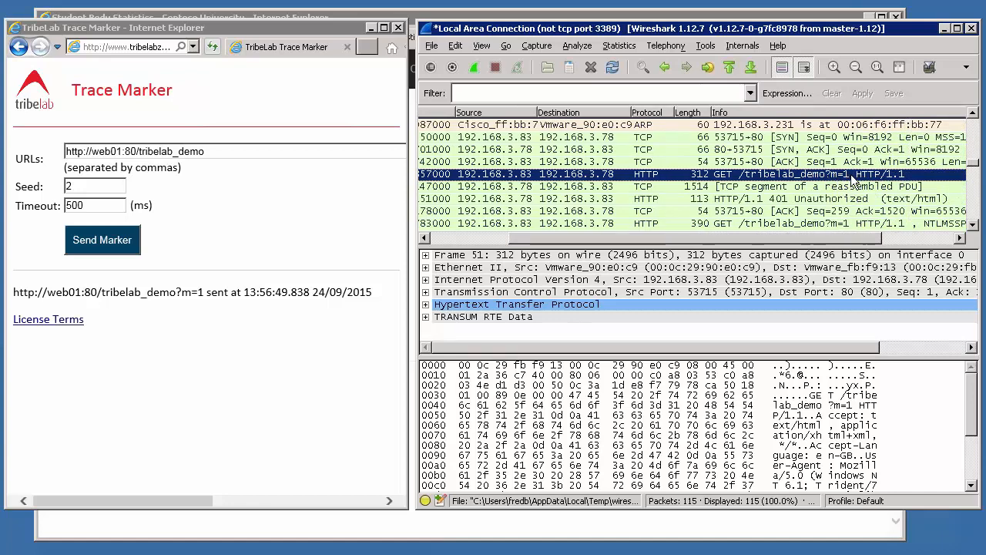
click(102, 240)
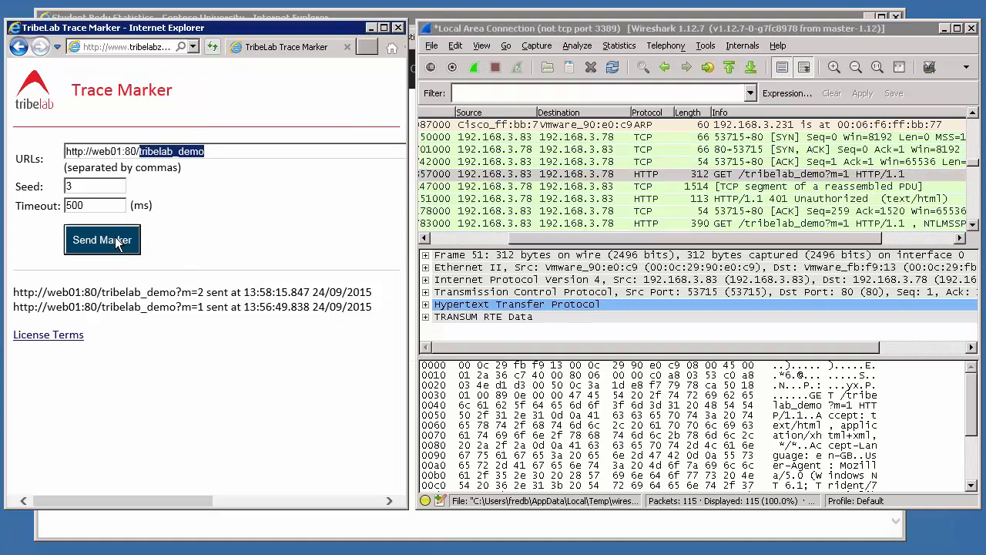
Send markers up to m=5, set the seed to 100, and send markers m=100 through m=105
click(102, 240)
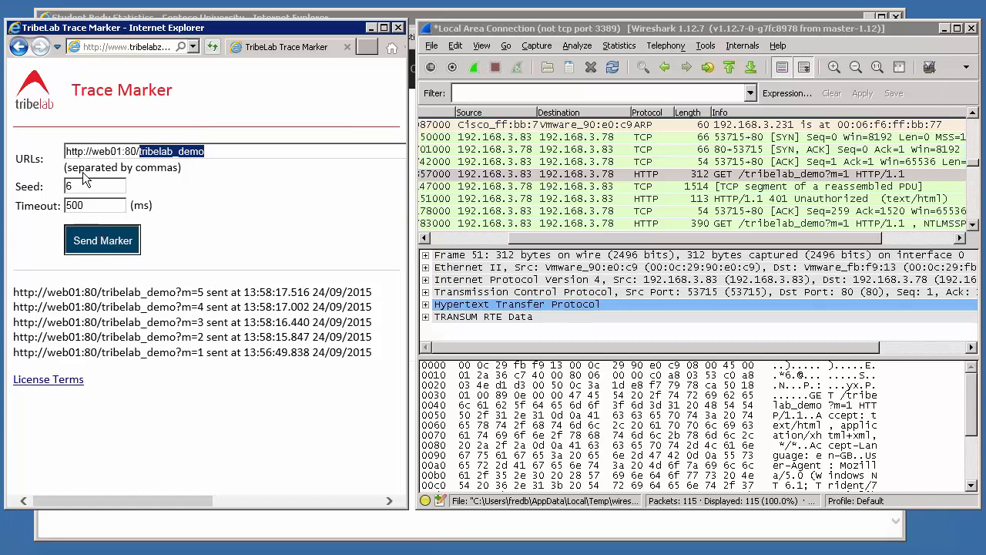
click(95, 185)
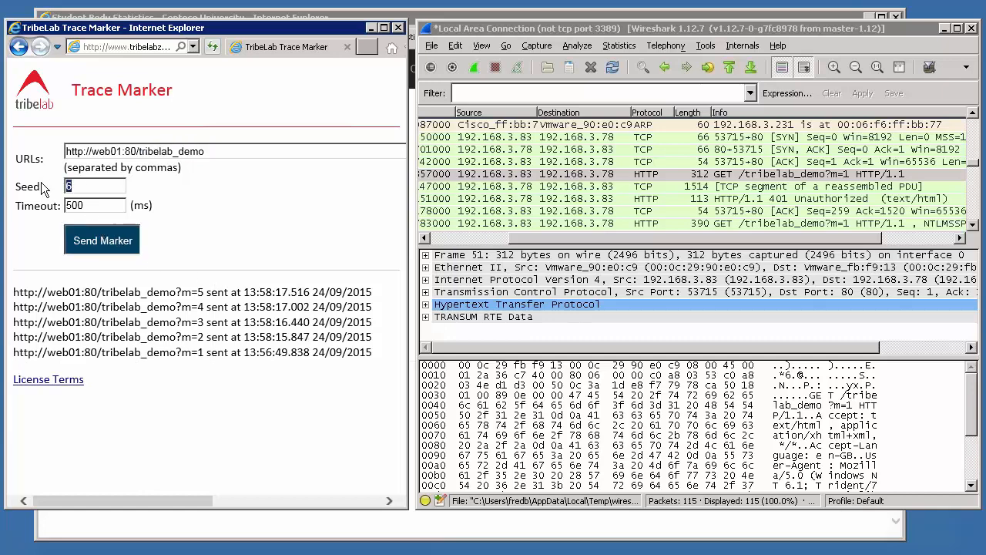
text(100)
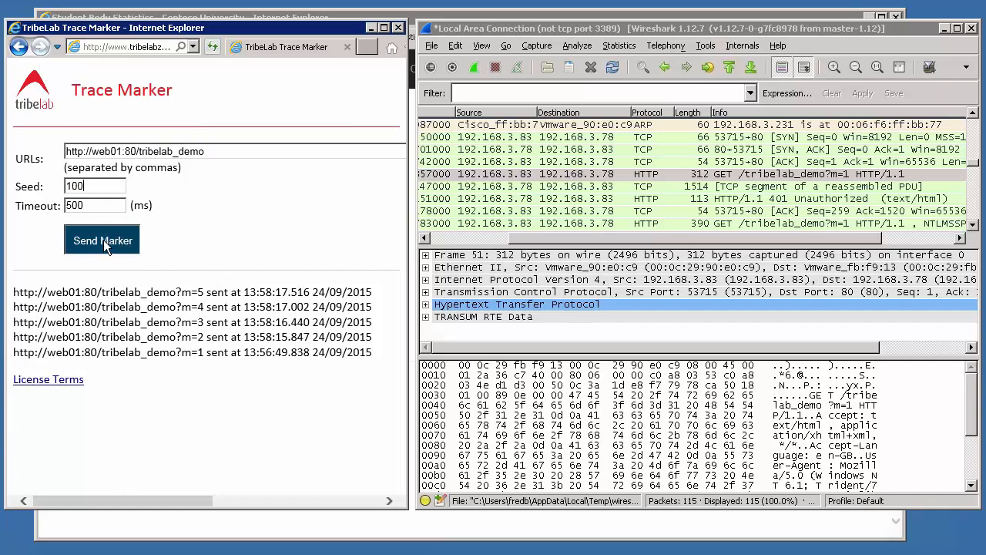
click(102, 241)
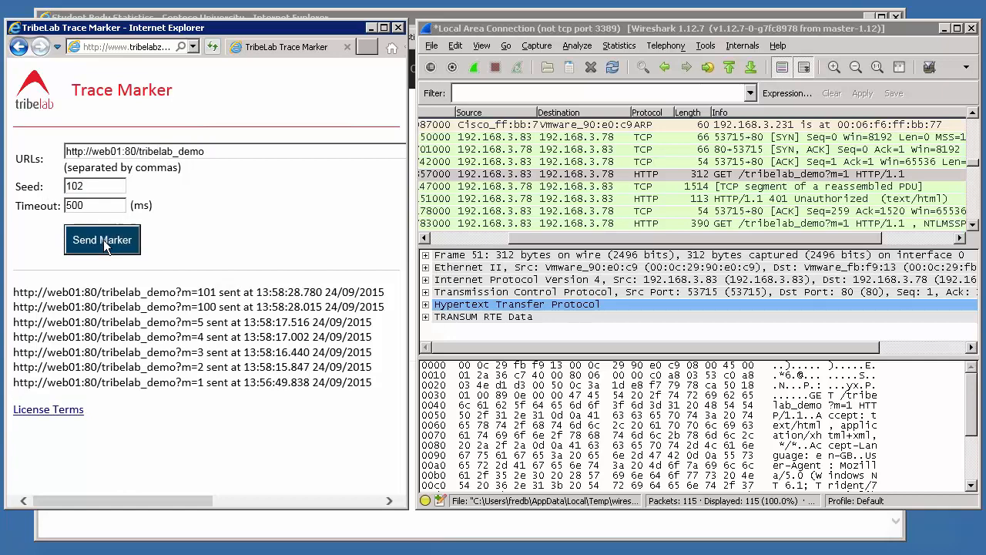
click(102, 240)
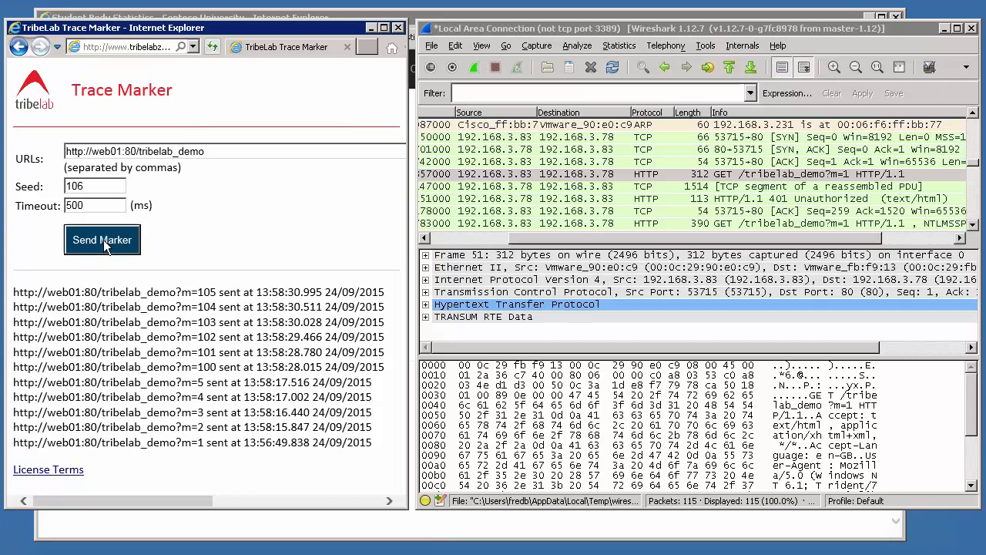